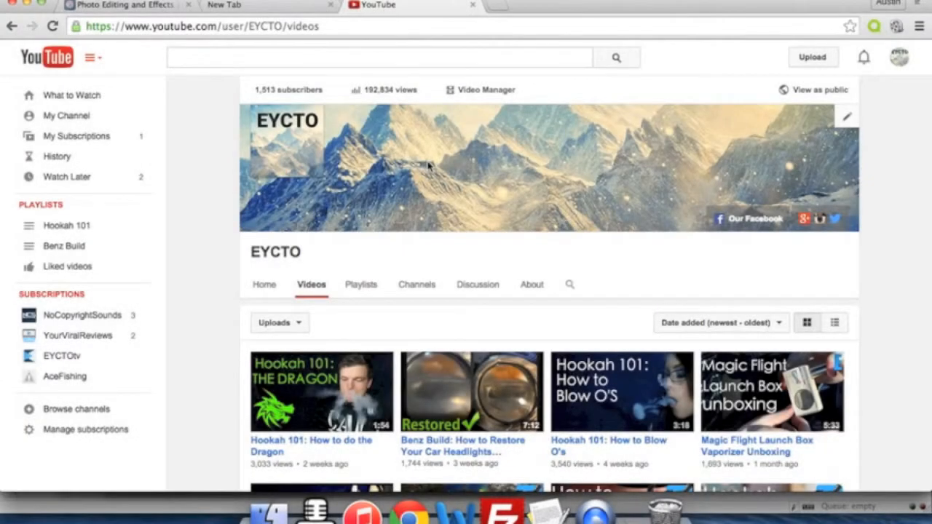
- Scroll down pixlr.com to the Pixlr Editor entry and launch the web app
scroll("down", 3)
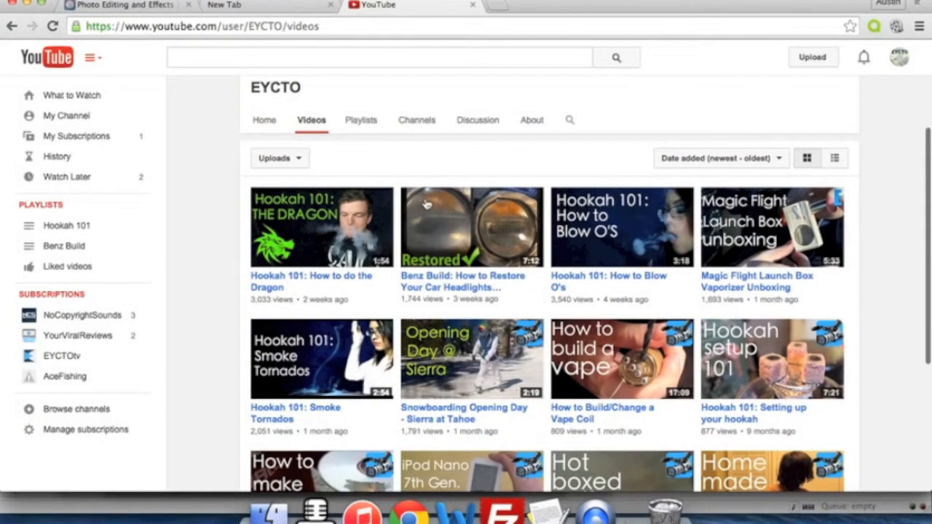
scroll("down", 3)
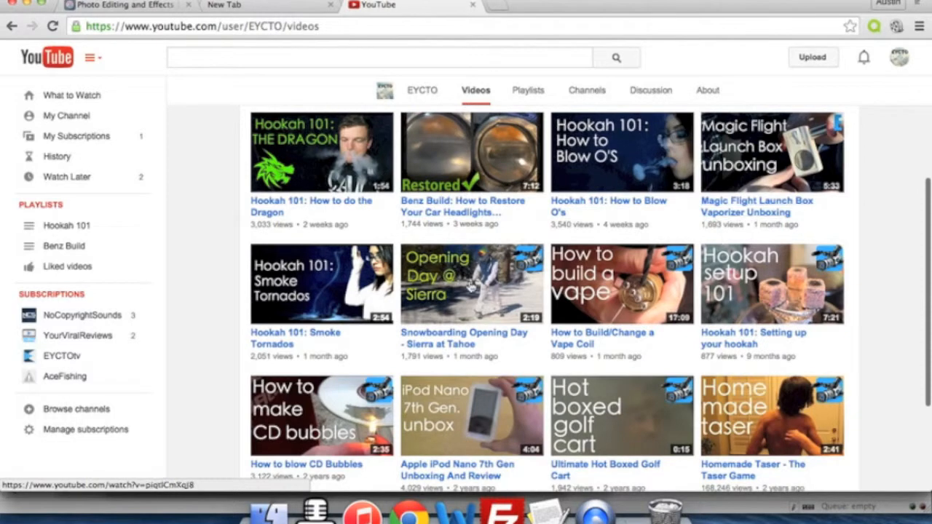
mouse_move(877, 280)
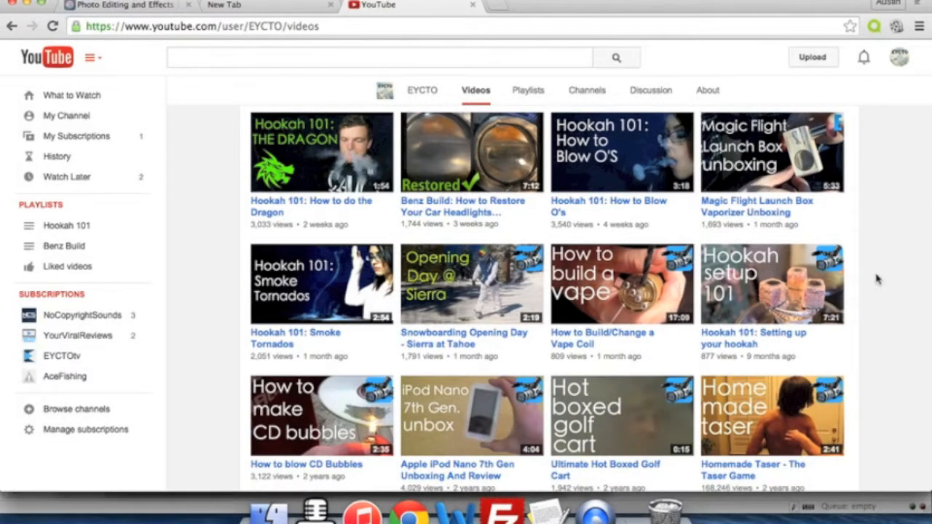
mouse_move(764, 282)
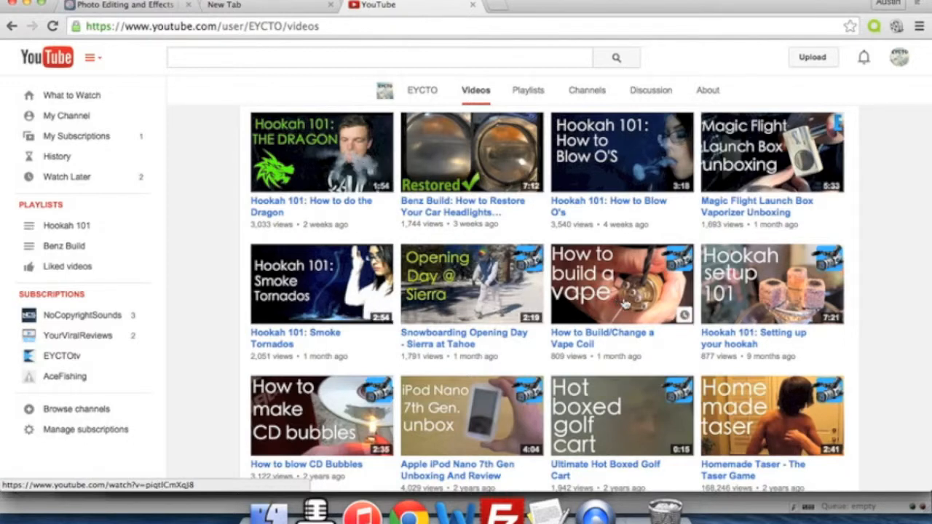
mouse_move(591, 257)
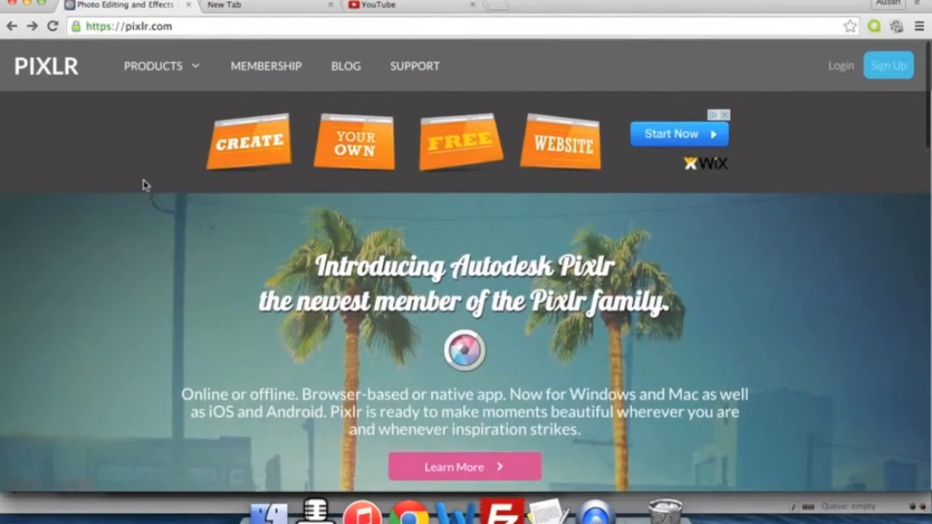
mouse_move(531, 515)
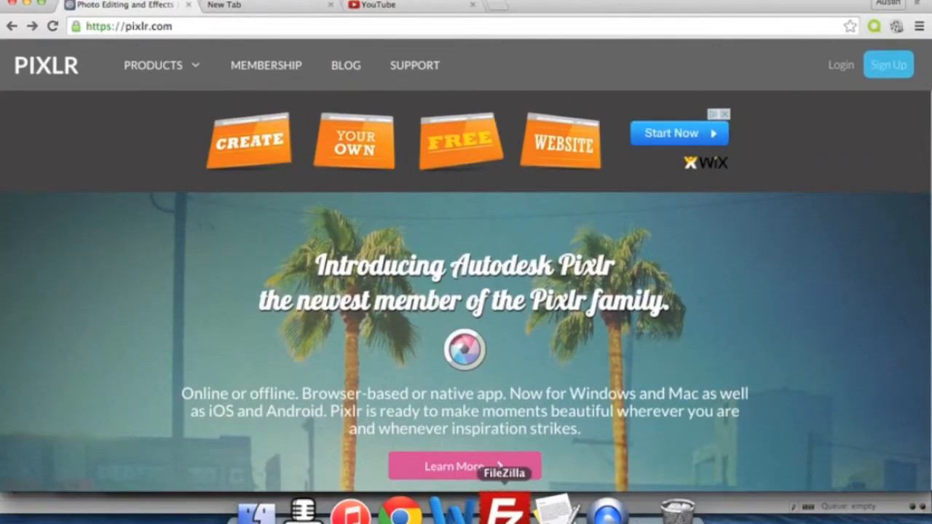
scroll("down", 3)
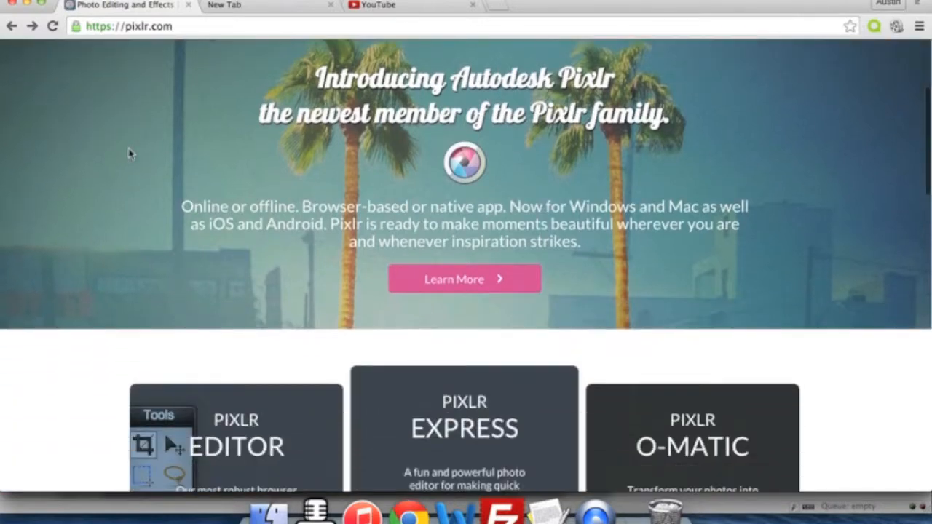
scroll("down", 3)
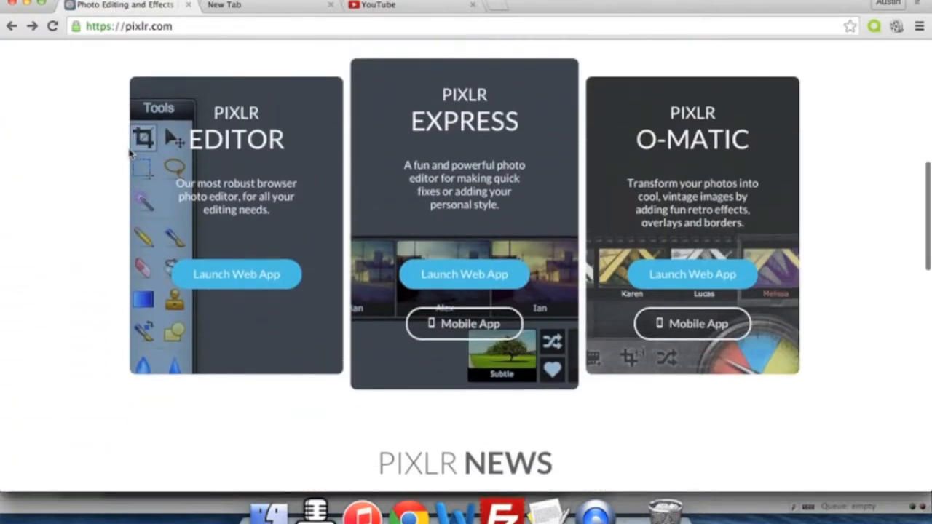
left_click(236, 274)
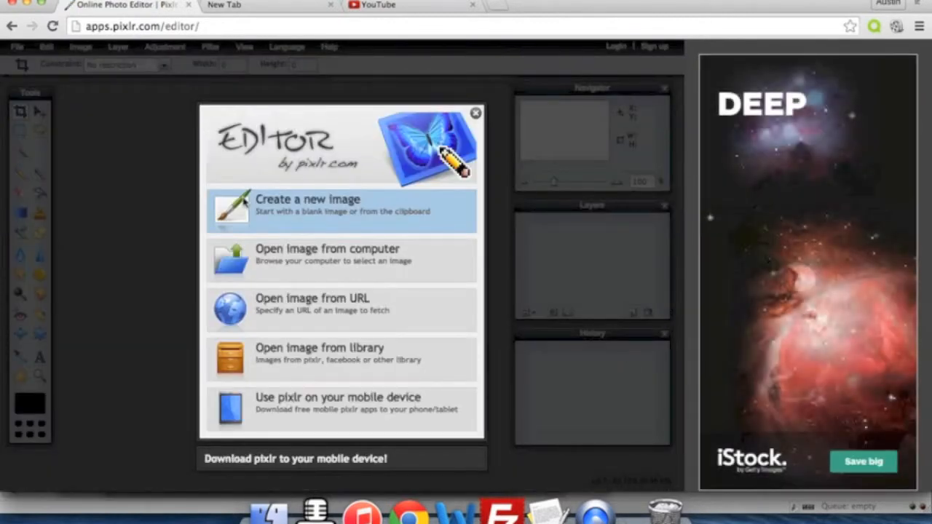
mouse_move(385, 268)
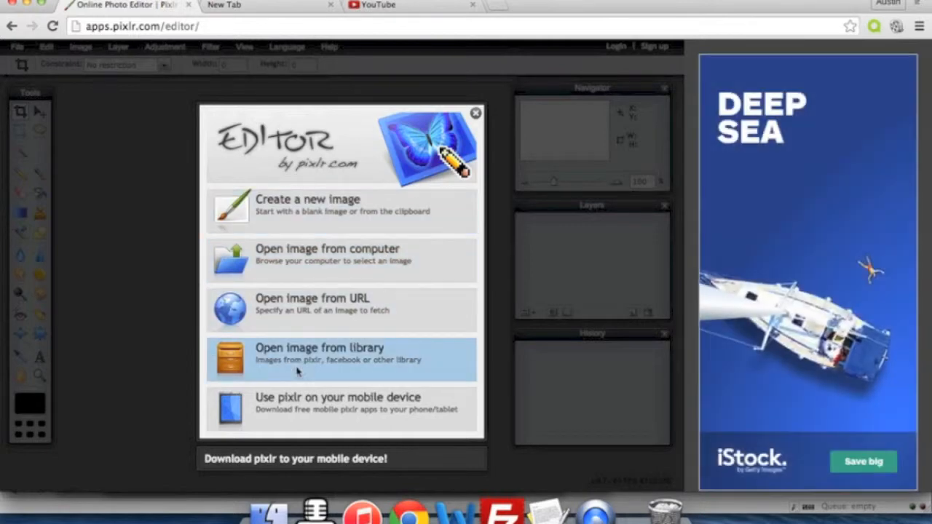
- Open a blank new Chrome tab beside the Pixlr Editor tab
left_click(248, 6)
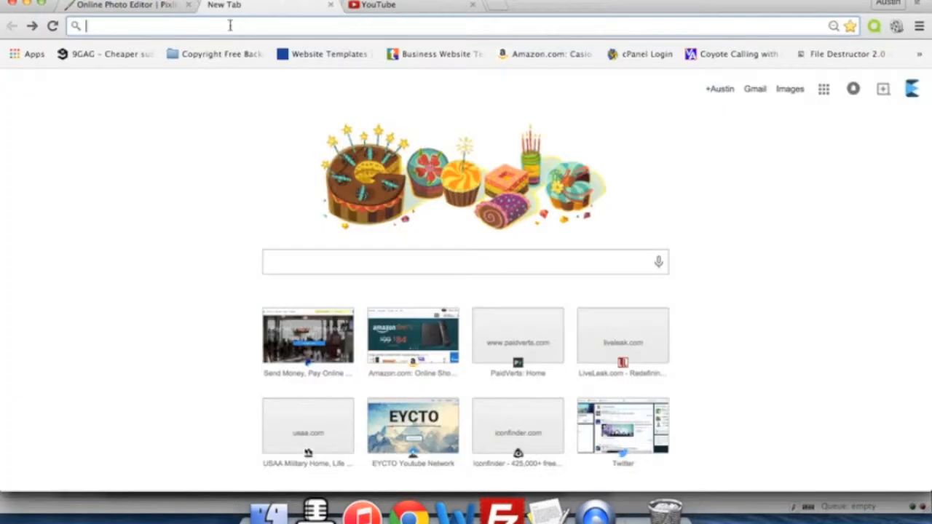
- Enter eycto.net/thumbnaillayout.pxd in the address bar to download the template file
type("eycto.net")
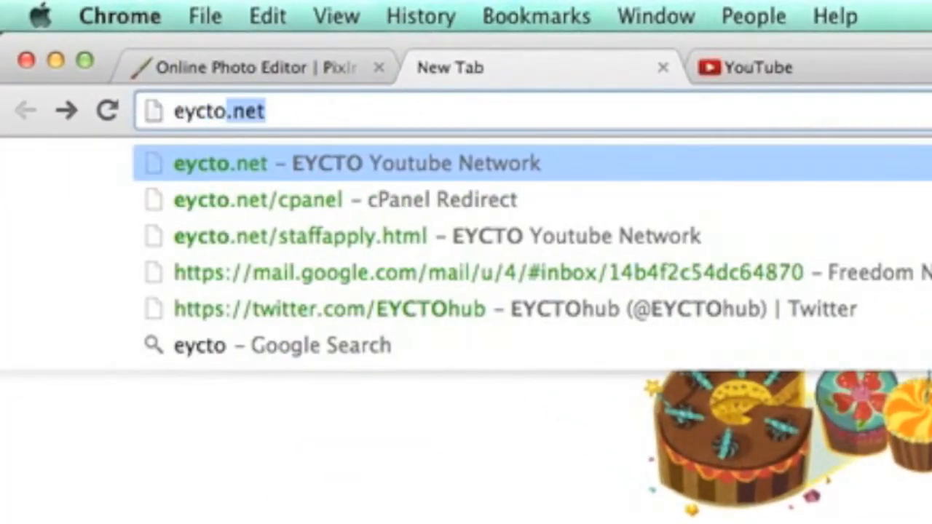
type("/")
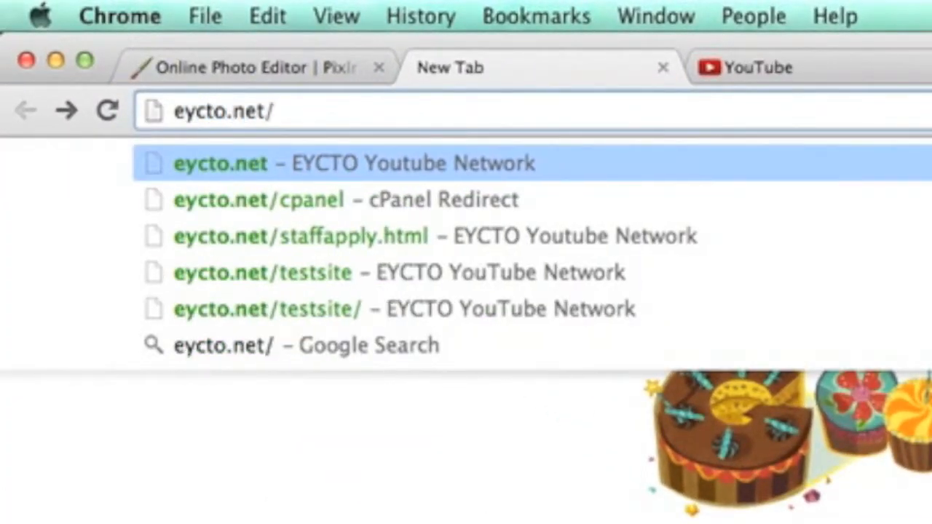
type("th")
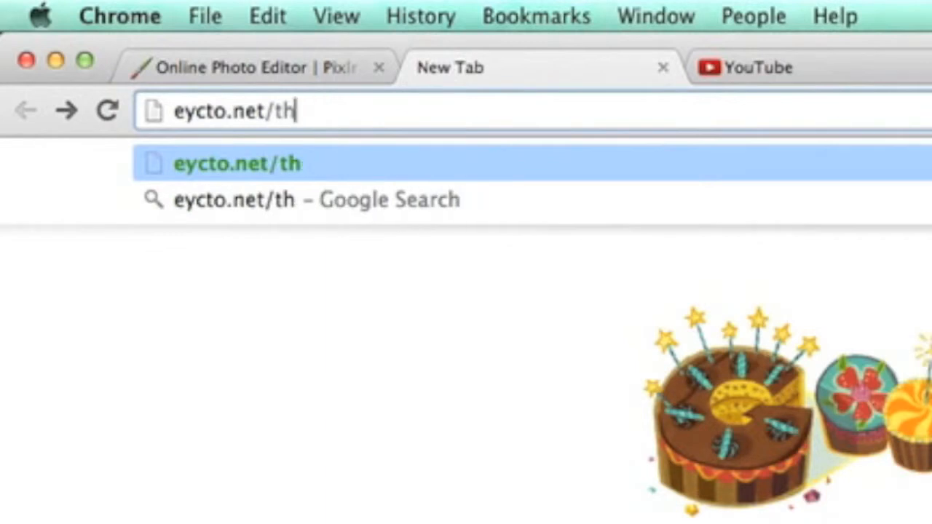
type("umbnaillay")
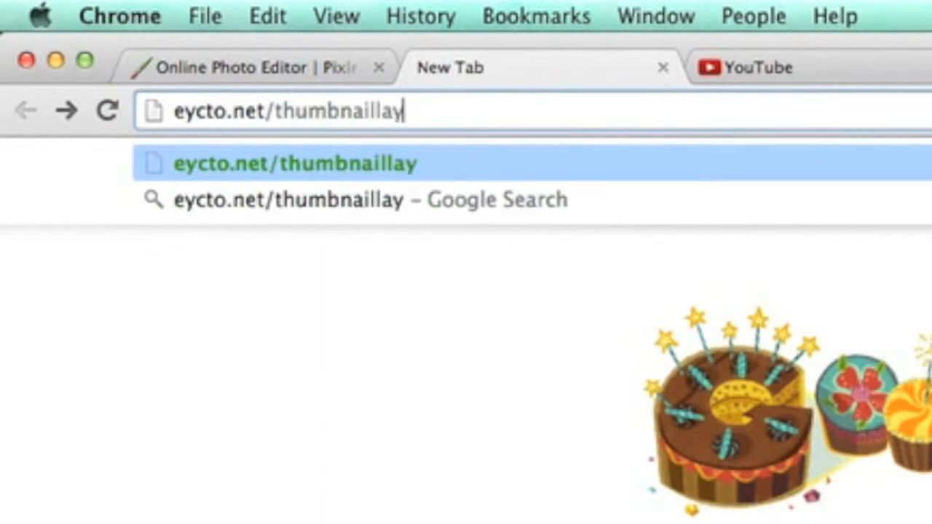
type("out.")
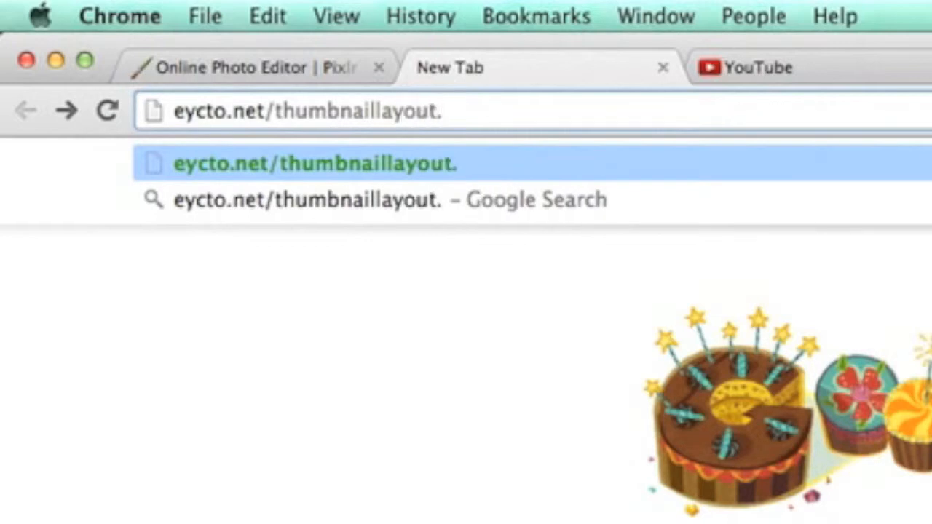
type("pxd")
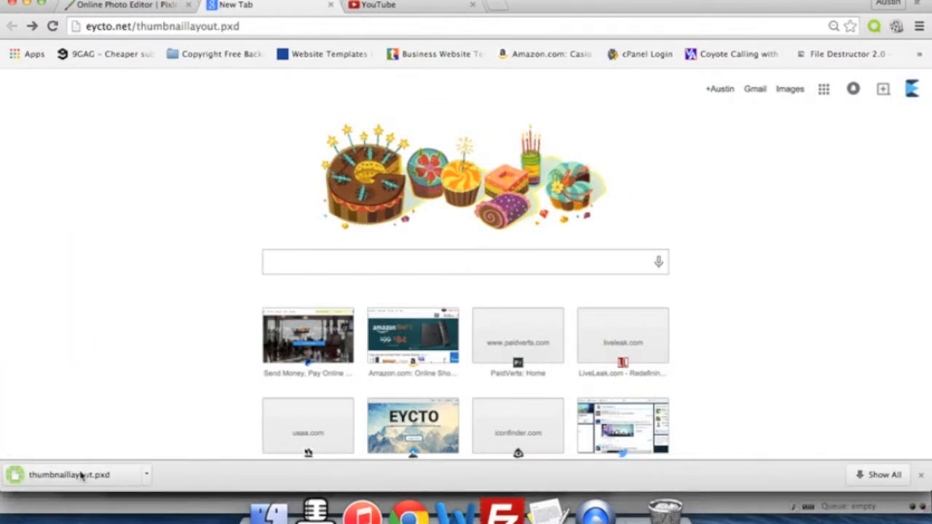
mouse_move(125, 93)
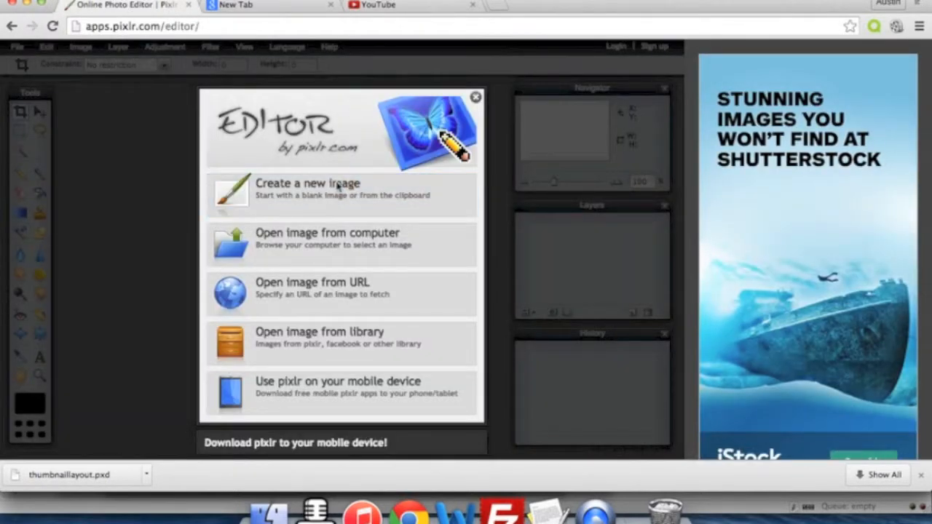
mouse_move(186, 157)
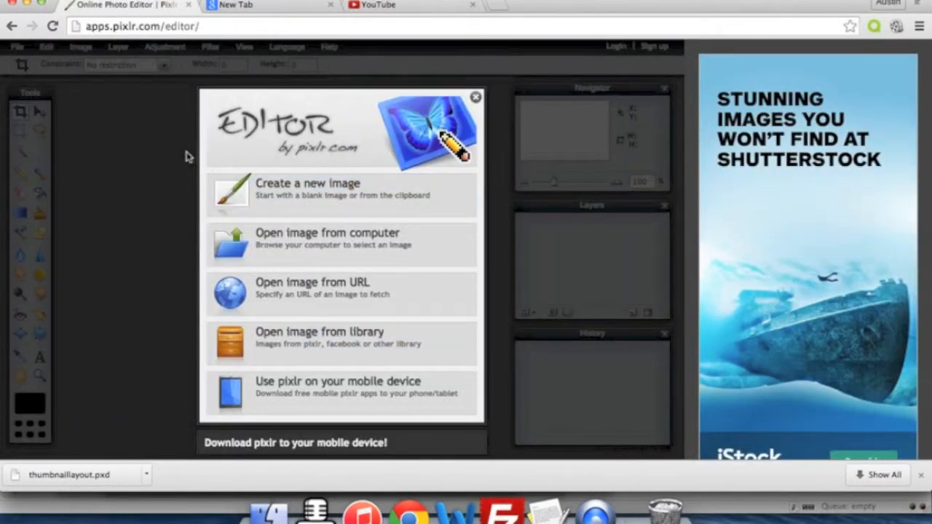
mouse_move(204, 131)
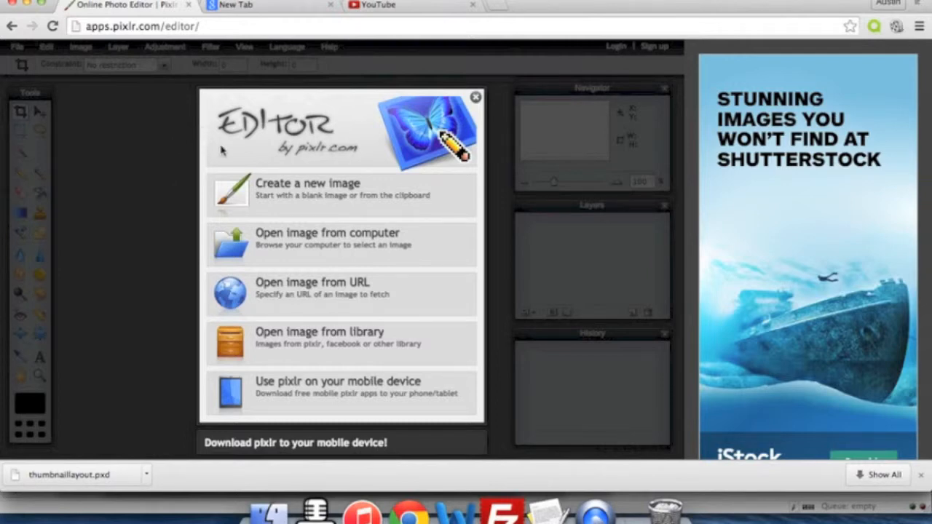
mouse_move(361, 149)
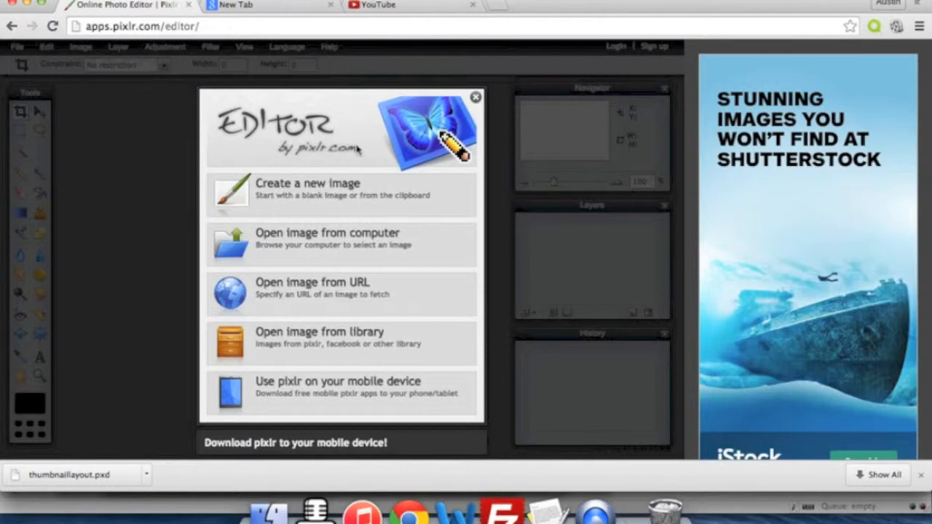
mouse_move(357, 245)
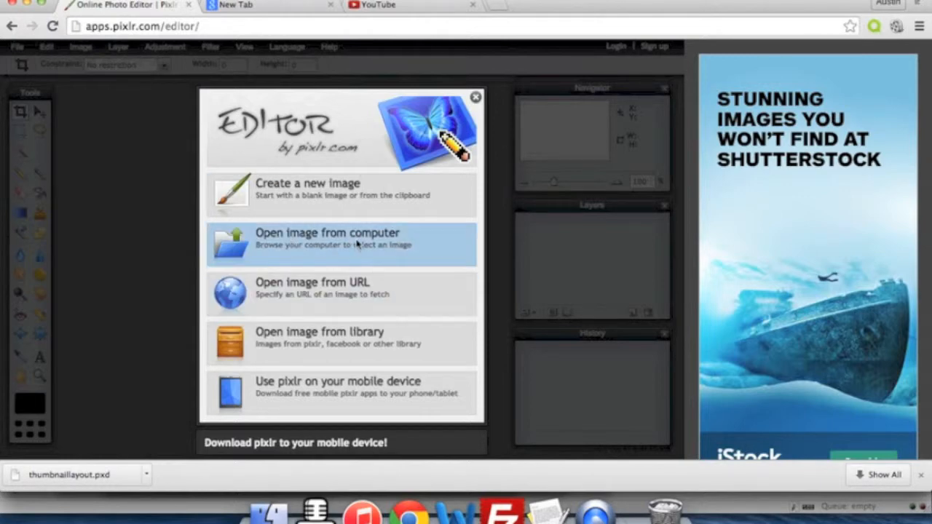
- Open thumbnaillayout.pxd from the Downloads folder into Pixlr Editor
left_click(326, 245)
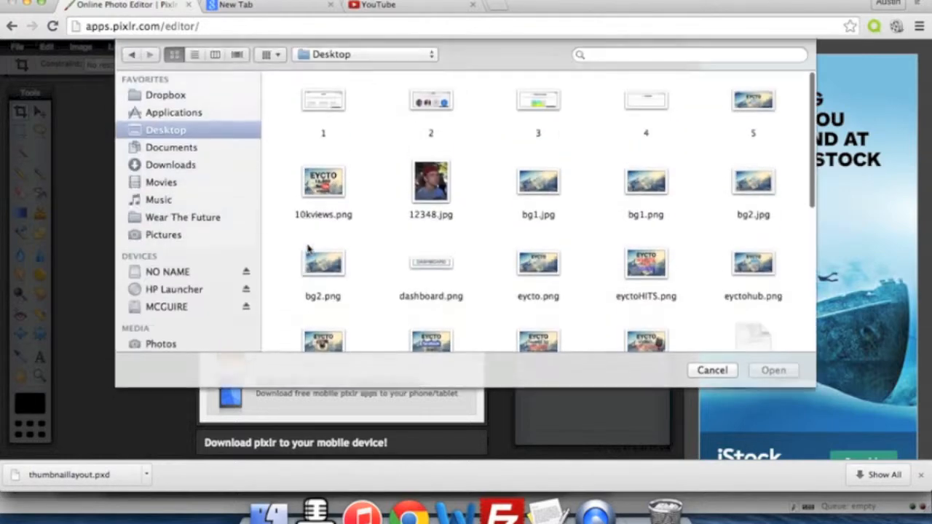
left_click(172, 165)
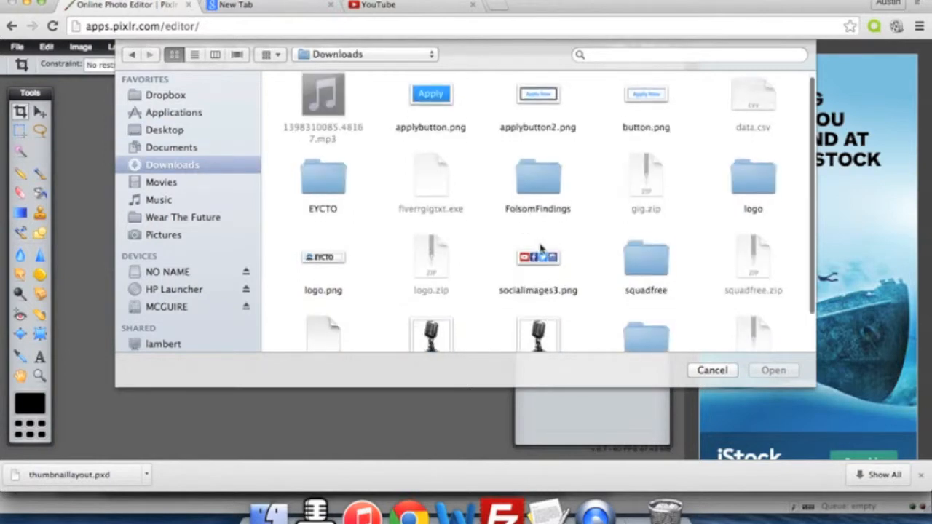
left_click(166, 130)
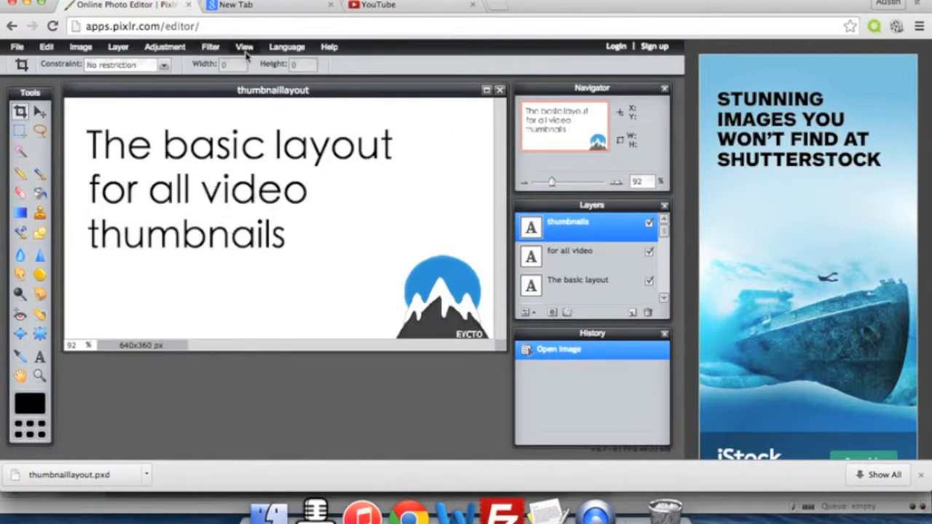
- Switch the editor to full screen and move the overview and layer list to the right
left_click(245, 45)
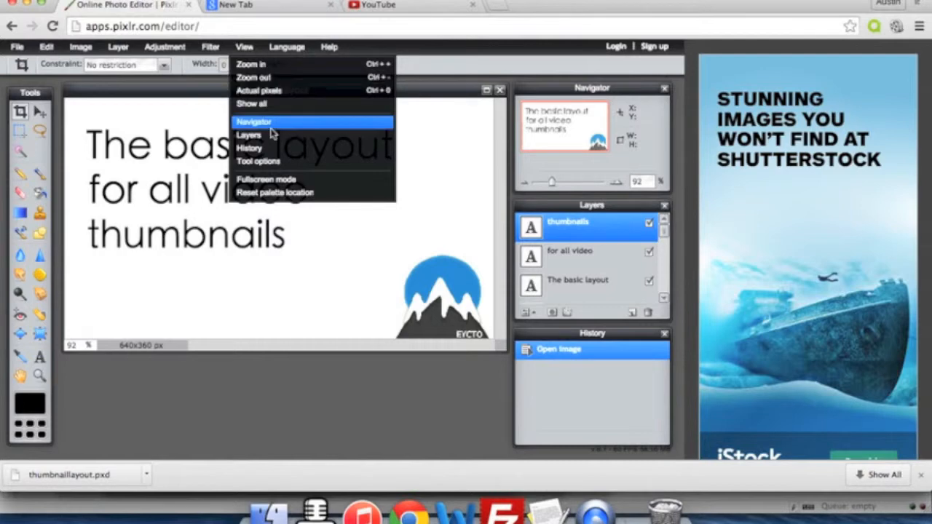
left_click(264, 179)
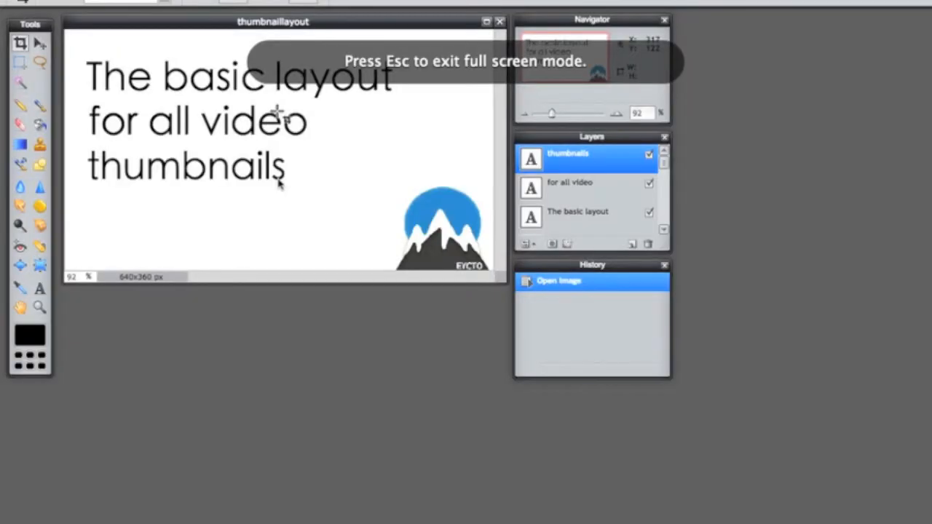
left_click_drag(591, 20, 732, 23)
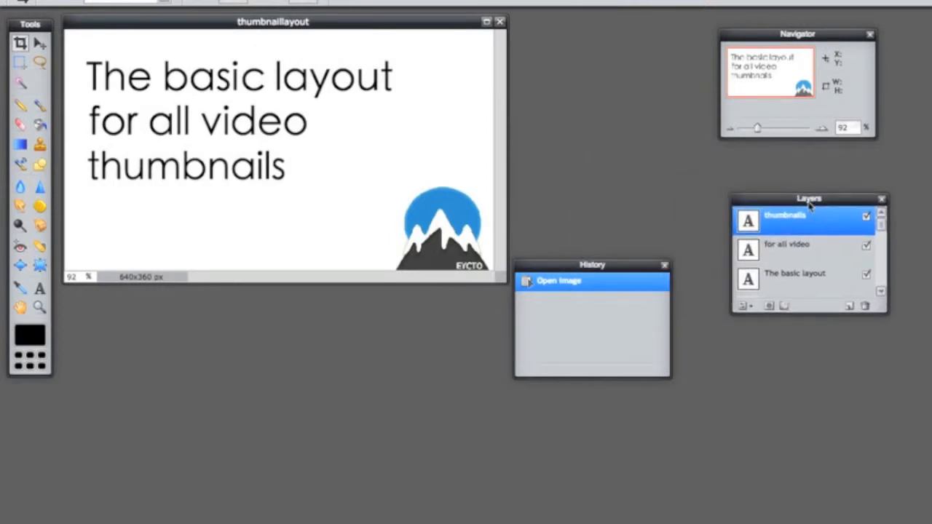
left_click_drag(591, 265, 817, 389)
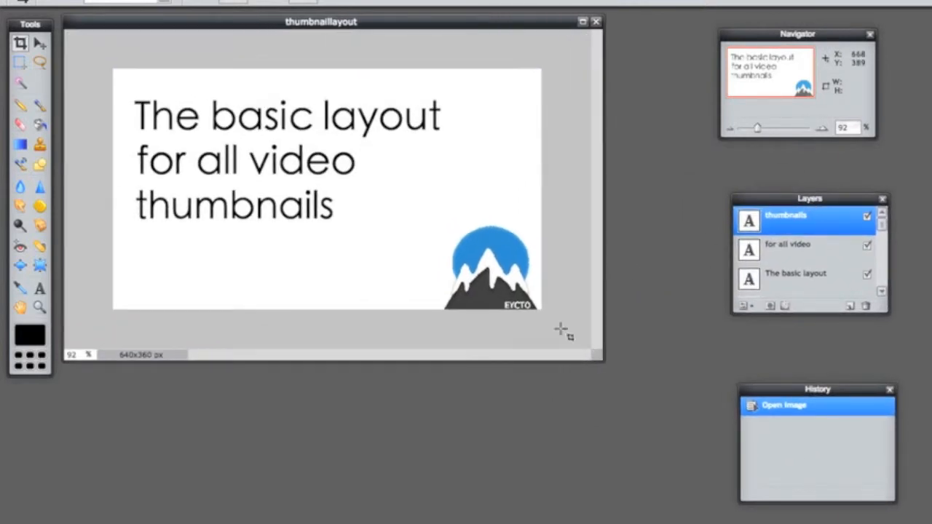
mouse_move(230, 187)
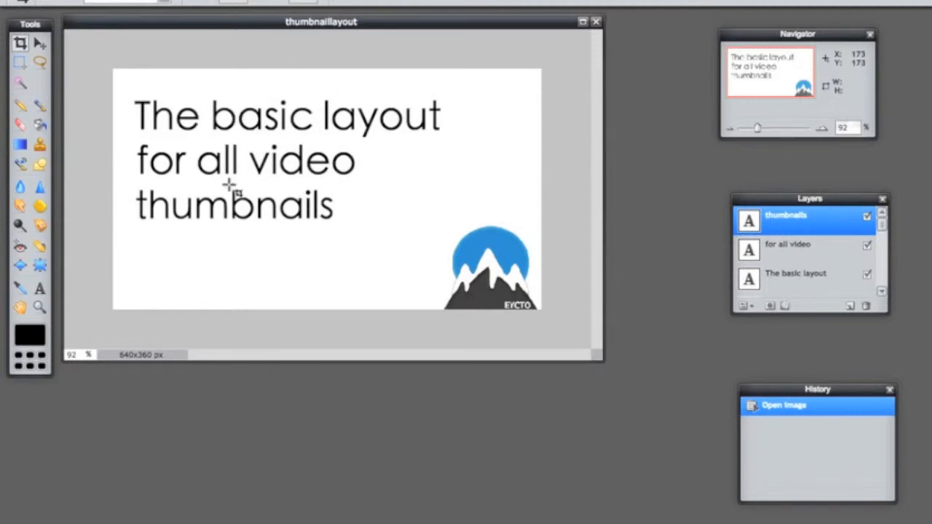
mouse_move(495, 248)
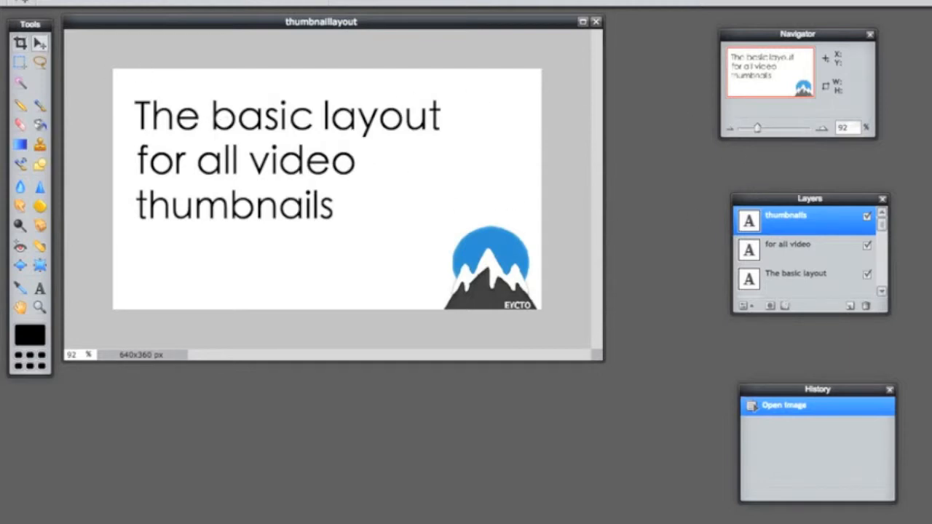
- Nudge the 'thumbnails' and 'for all video' text lines into new positions with the Move tool
left_click_drag(233, 207, 234, 216)
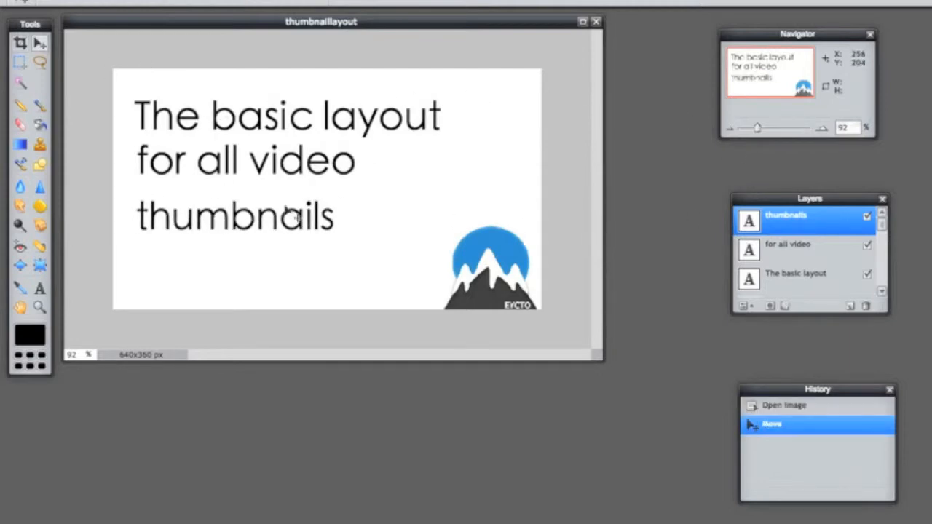
left_click(788, 244)
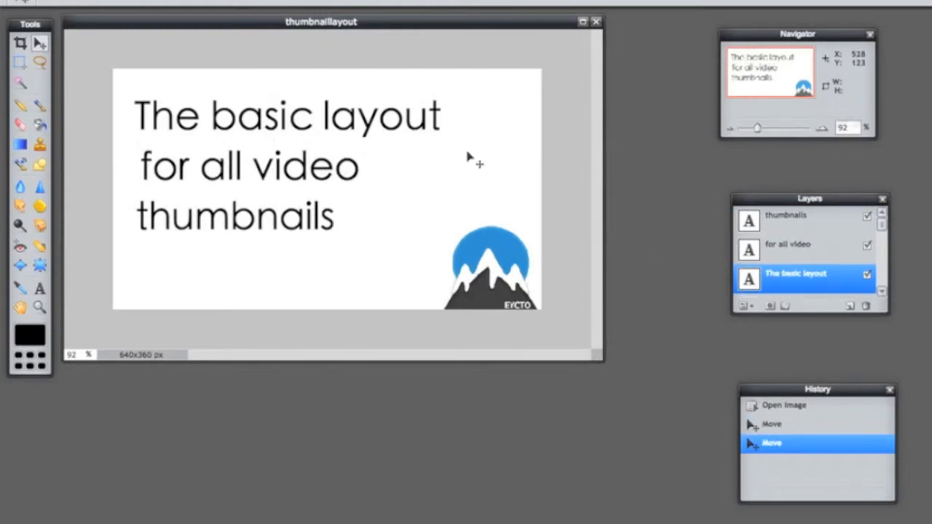
left_click_drag(469, 160, 513, 294)
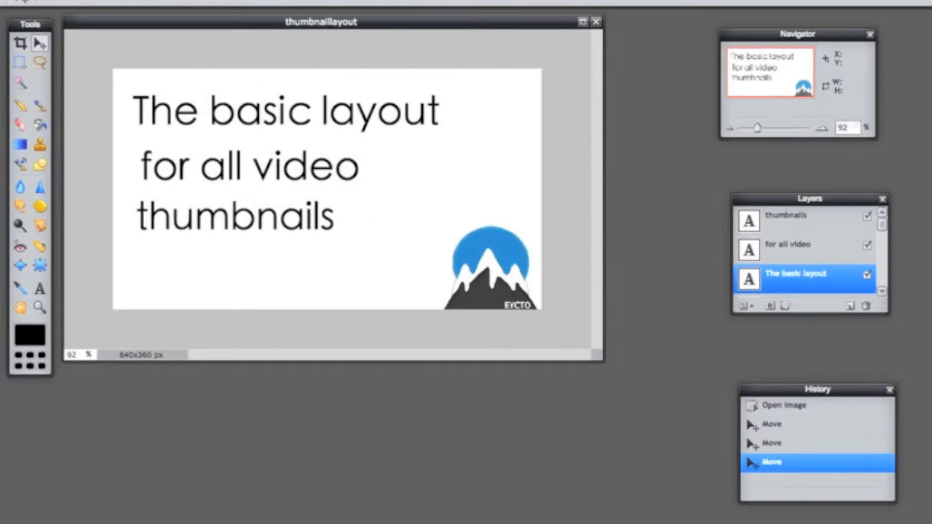
left_click(22, 3)
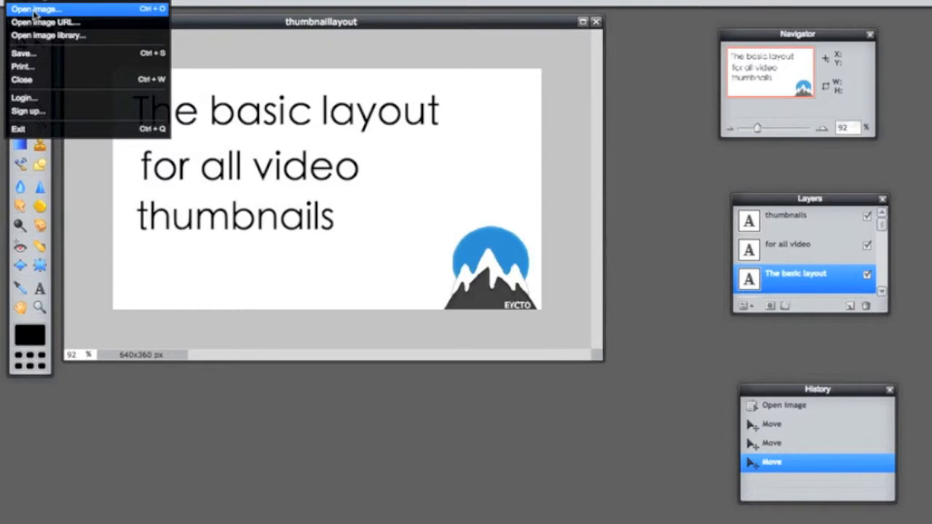
- Open a dark screenshot from YouTube > All Video Thumbnails on the external drive as a new image
left_click(36, 9)
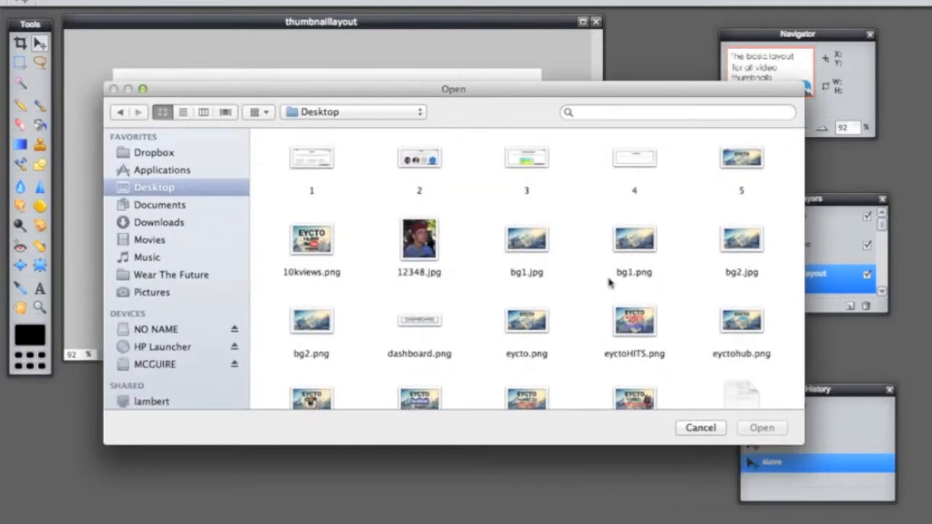
mouse_move(526, 327)
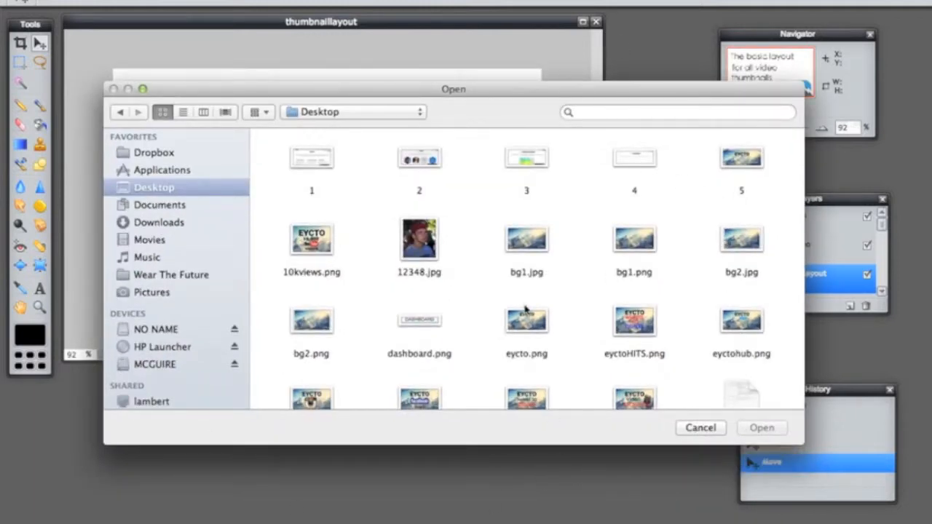
mouse_move(474, 328)
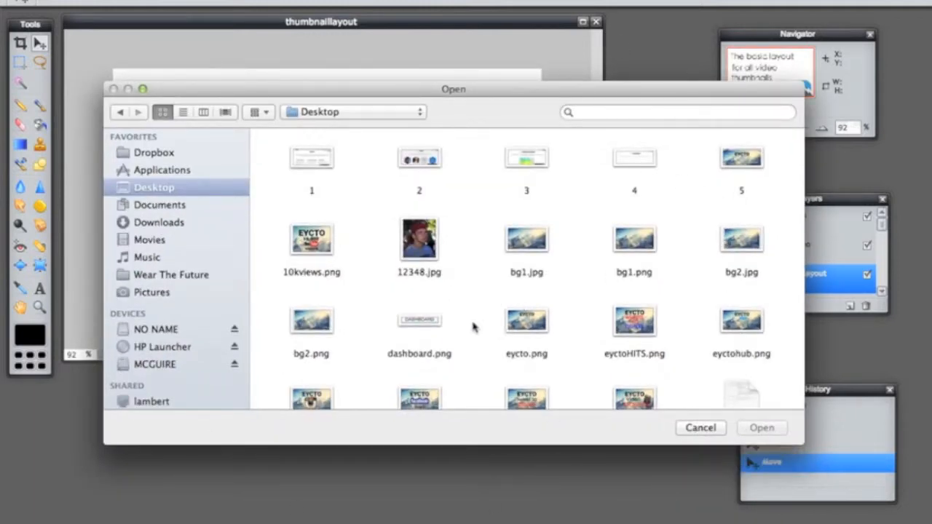
scroll("down", 3)
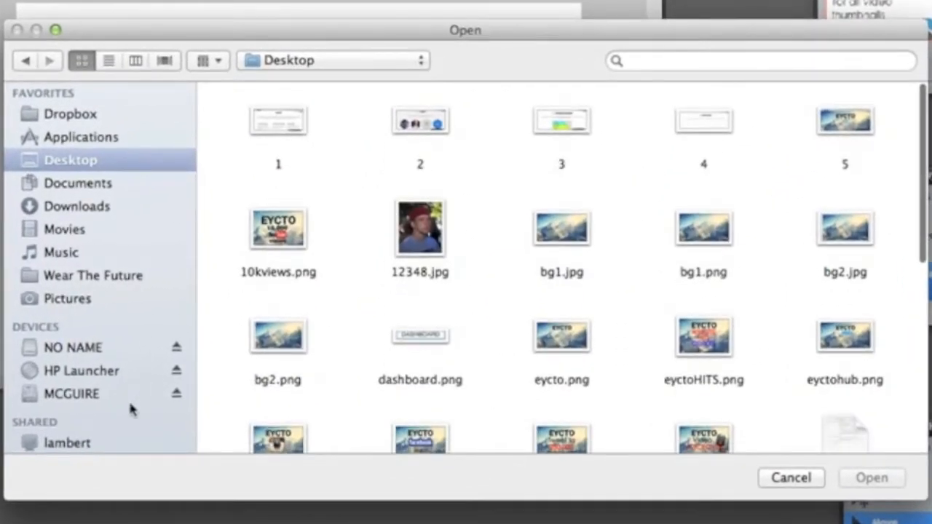
left_click(72, 394)
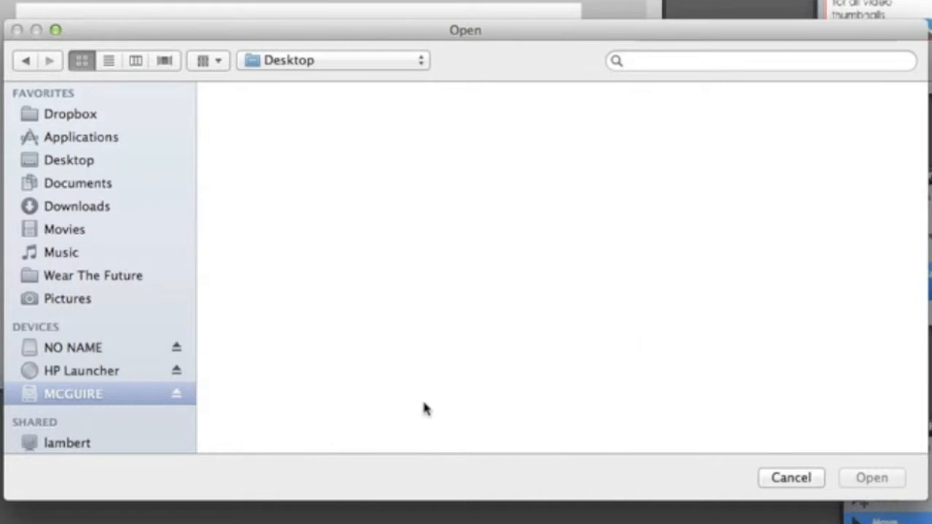
mouse_move(245, 281)
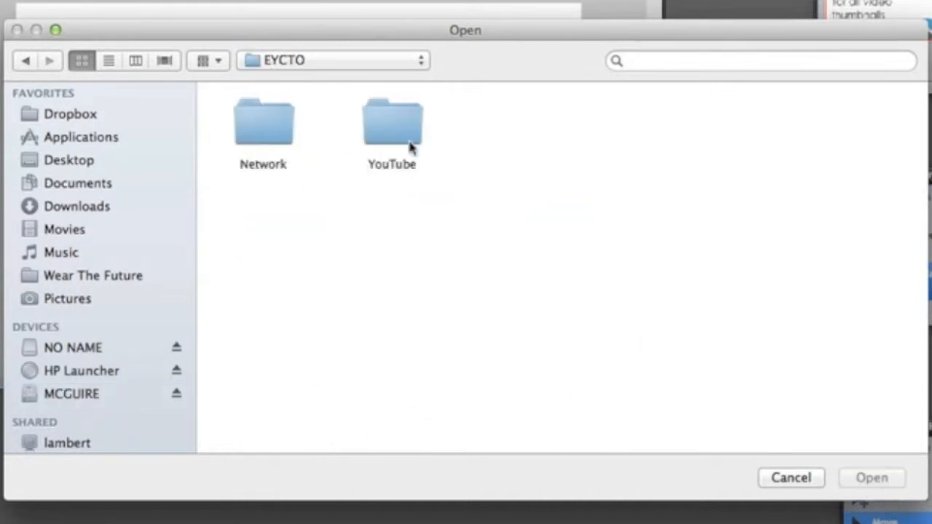
double_click(390, 124)
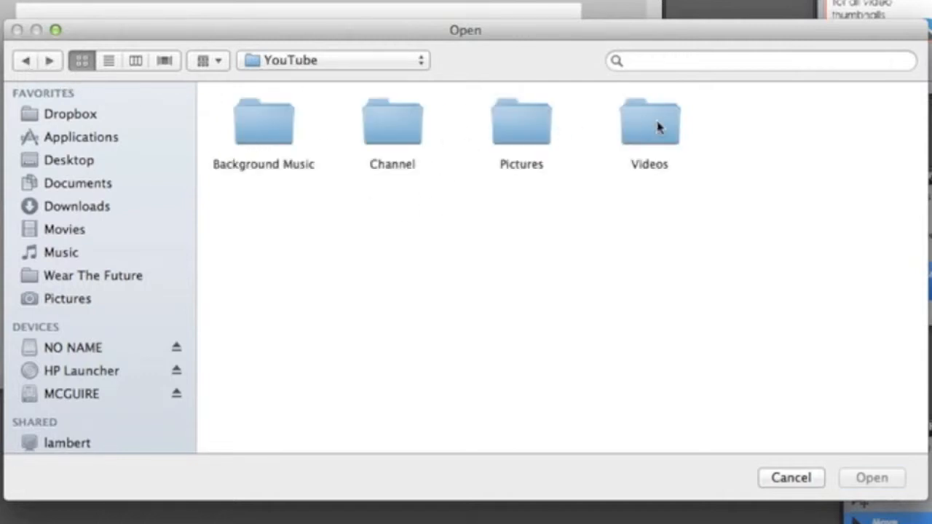
double_click(646, 119)
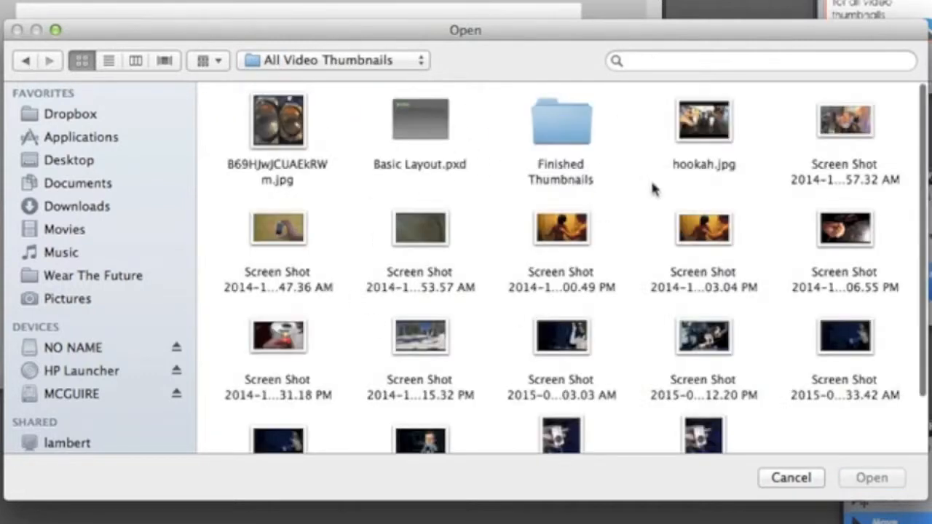
scroll("down", 3)
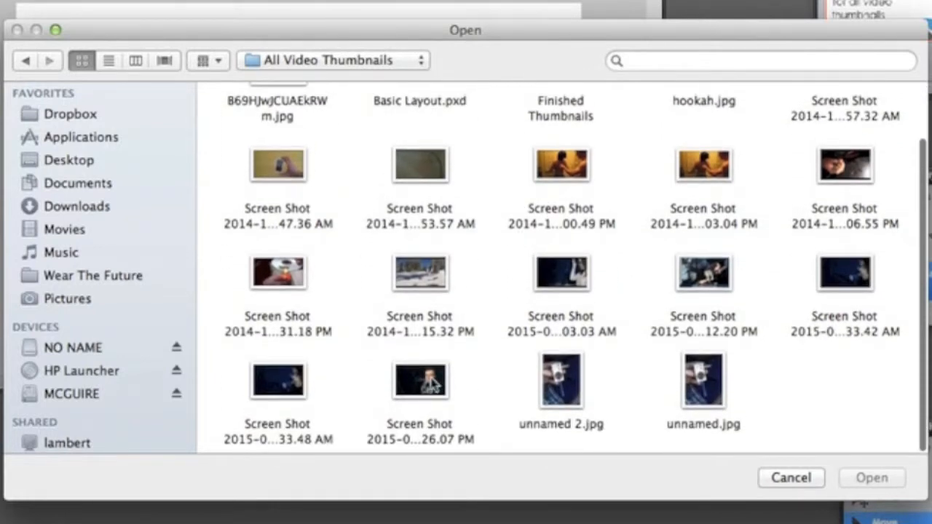
left_click(877, 477)
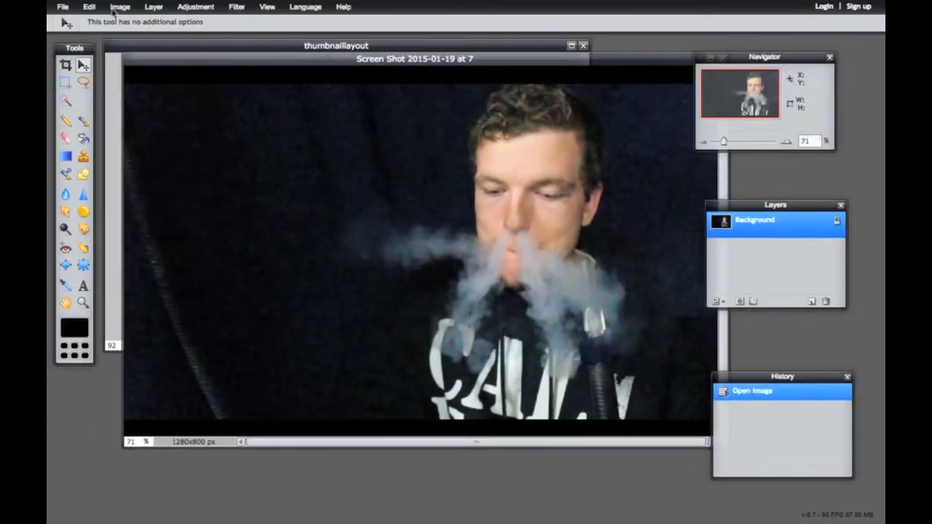
- Select all of the screenshot, then paste it into the thumbnaillayout document as a new layer
left_click(90, 8)
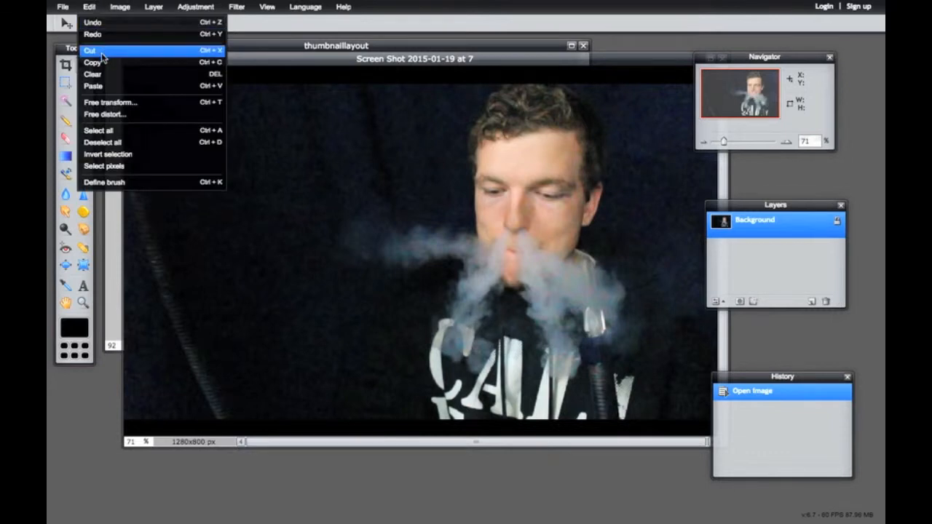
mouse_move(102, 135)
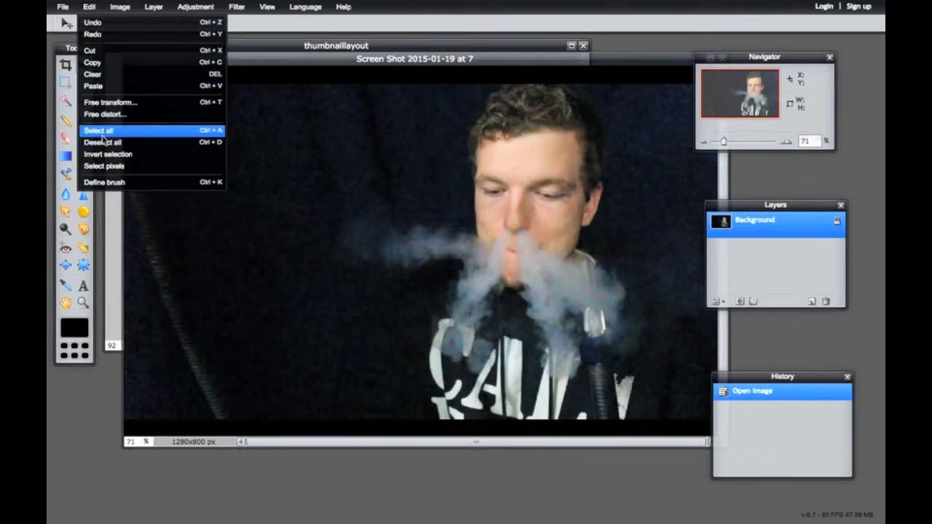
left_click(100, 131)
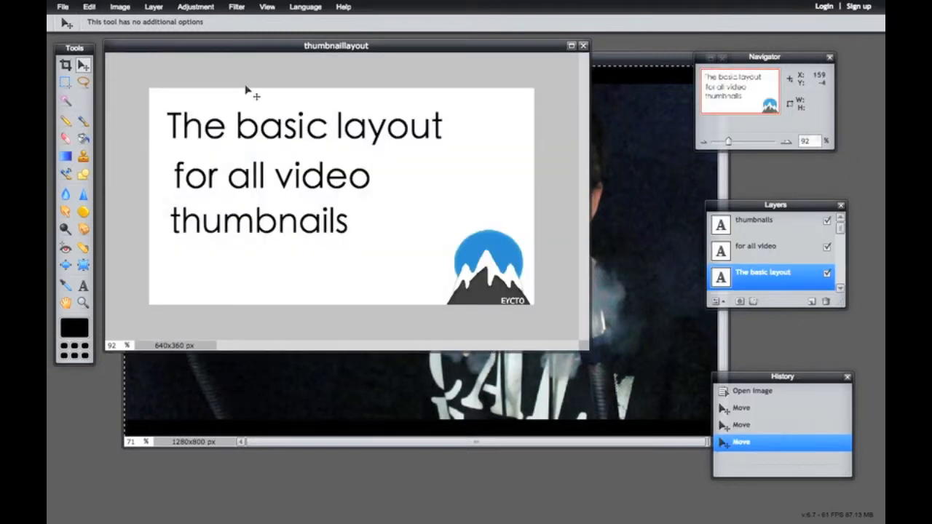
mouse_move(247, 172)
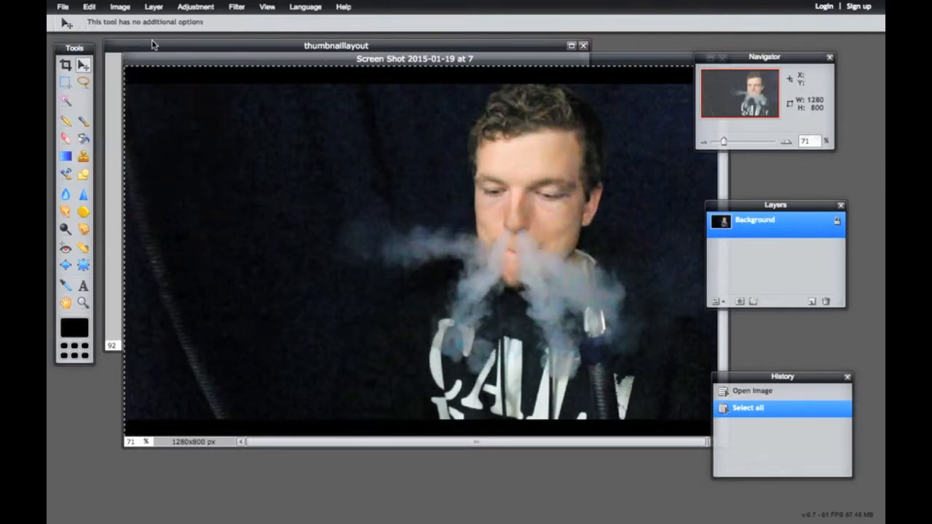
left_click(87, 7)
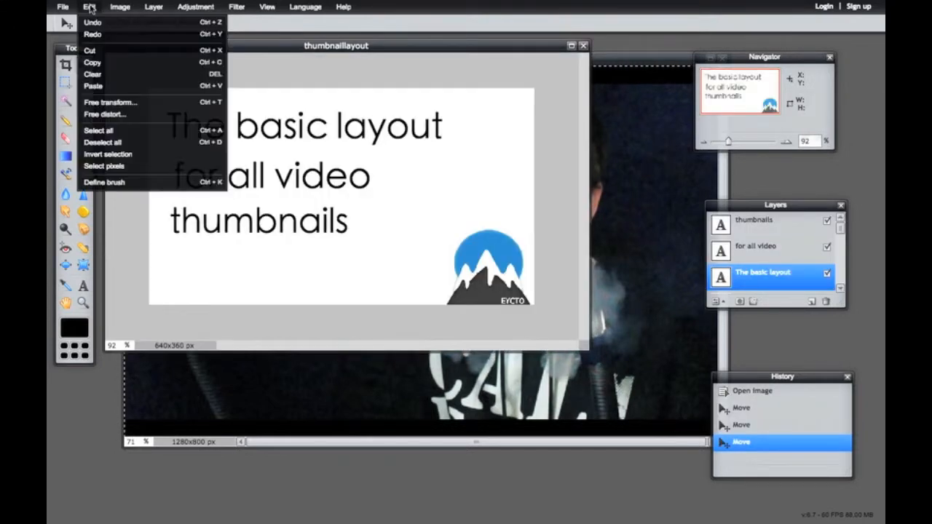
left_click(94, 86)
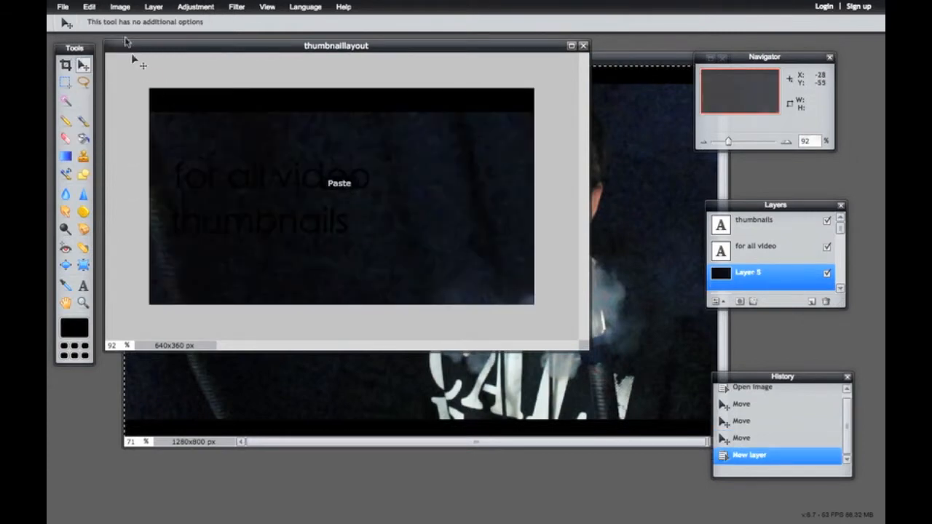
left_click(89, 6)
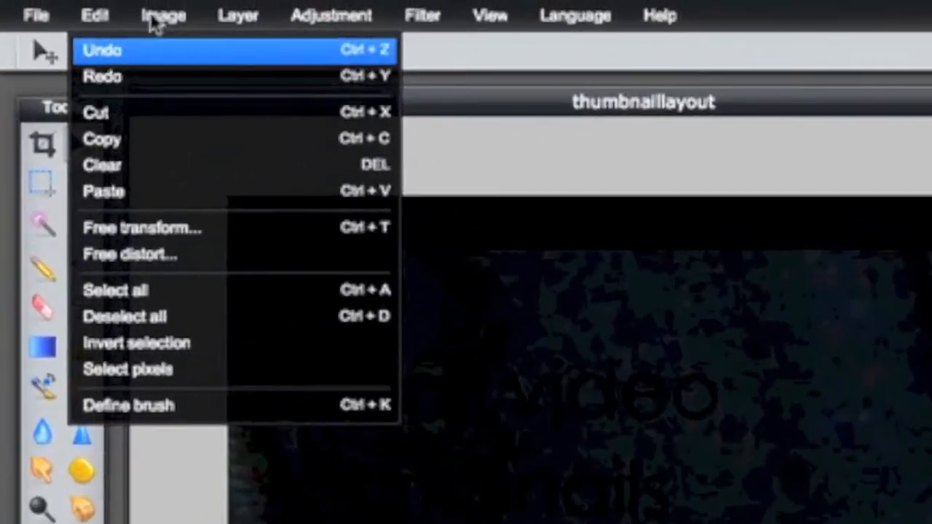
mouse_move(143, 233)
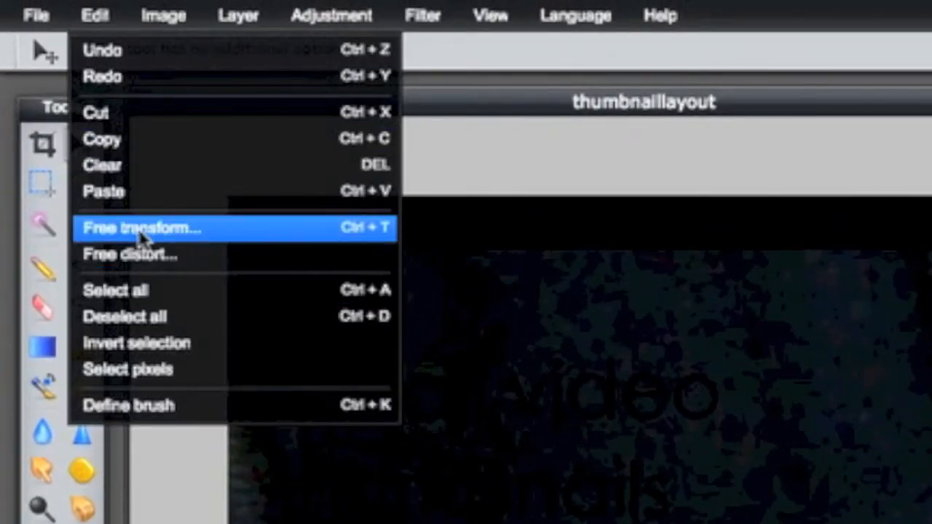
- Free-transform the pasted Layer 5 down to the canvas size and apply the resize
left_click(143, 227)
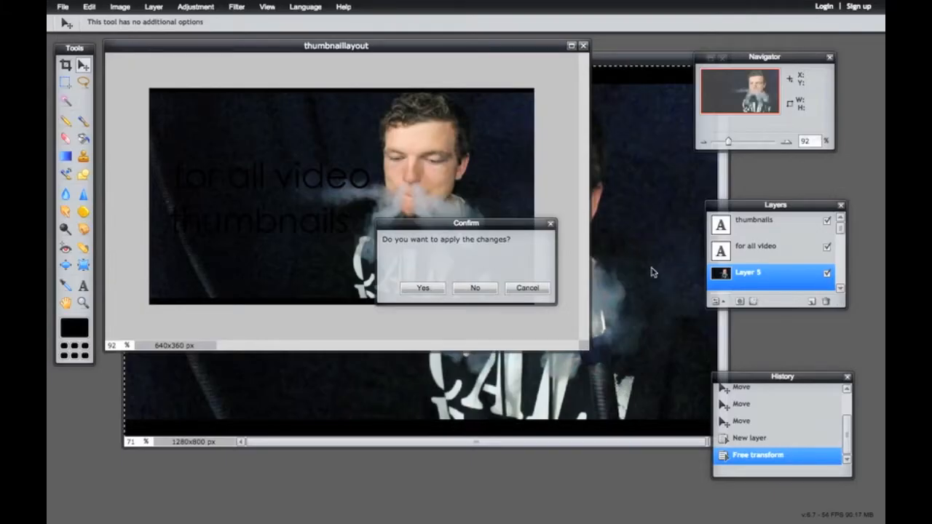
left_click(422, 288)
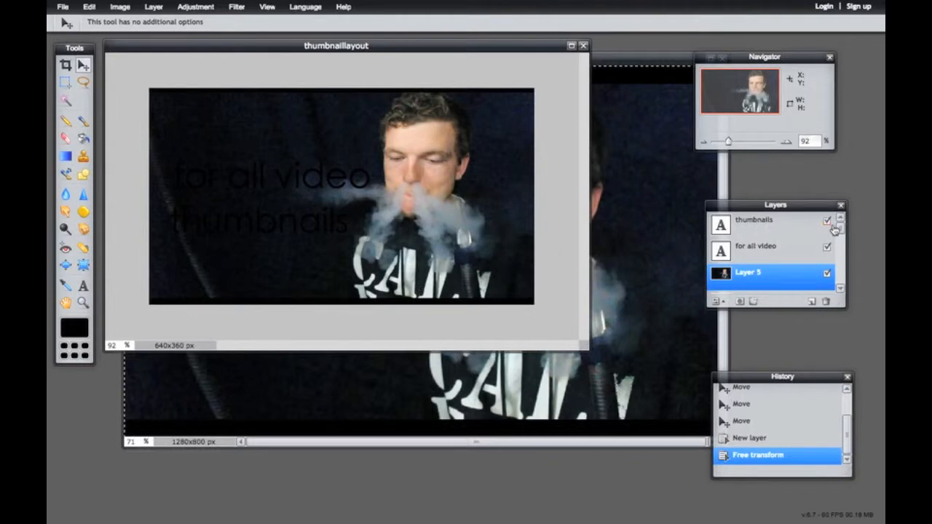
left_click(760, 220)
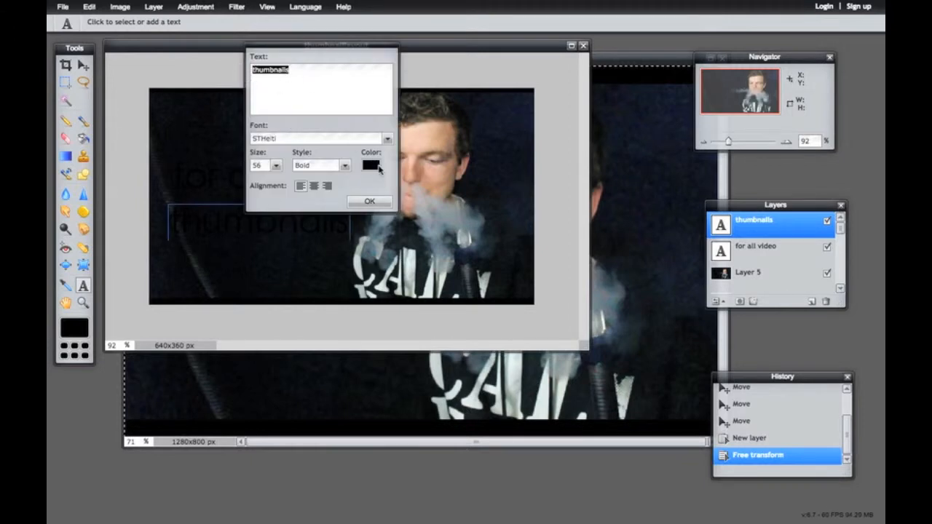
- Edit the 'thumbnails' text layer to white bold STHeiti and confirm
left_click(372, 166)
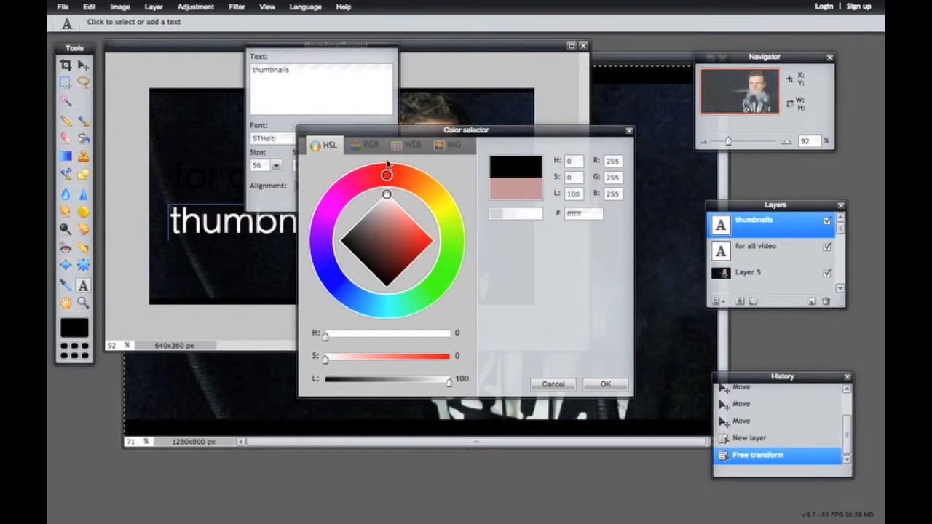
left_click(606, 385)
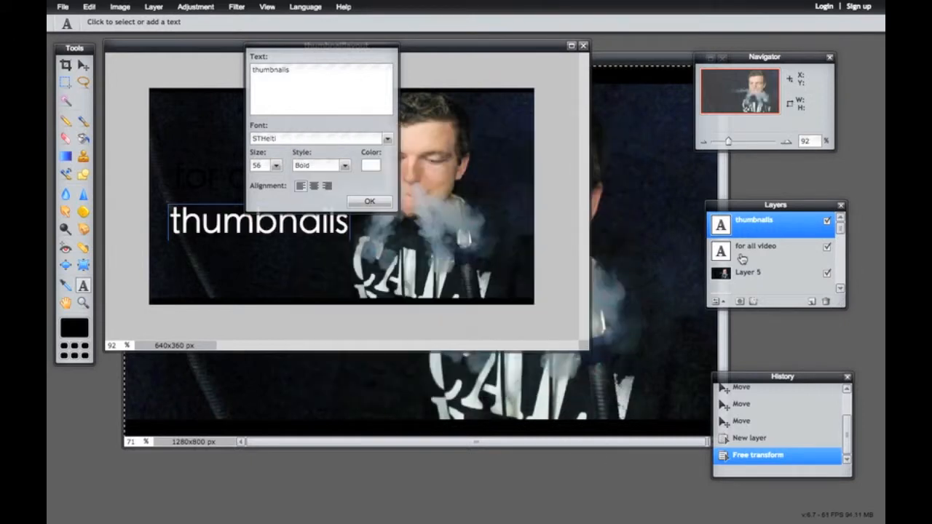
left_click(759, 251)
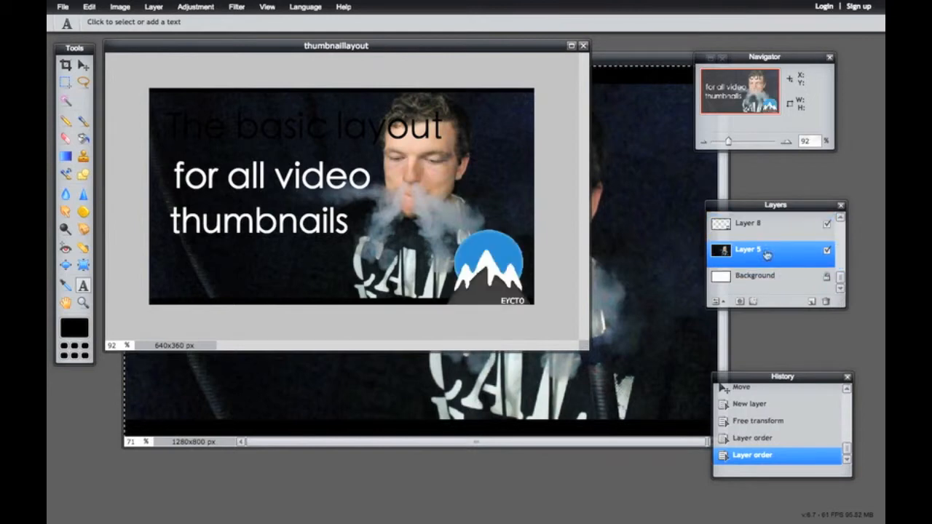
mouse_move(399, 147)
type("The basic layout")
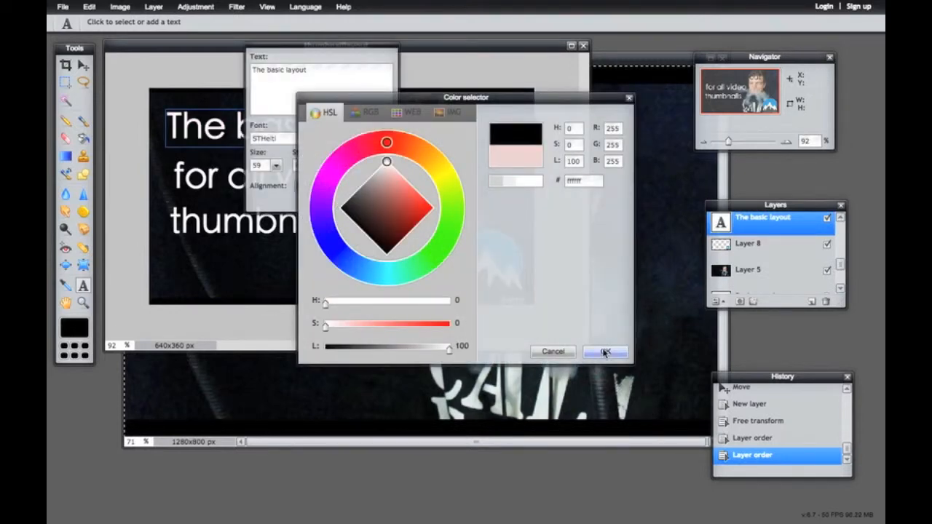
- Set 'The basic layout' heading colour to white (255,255,255) and confirm
left_click(606, 351)
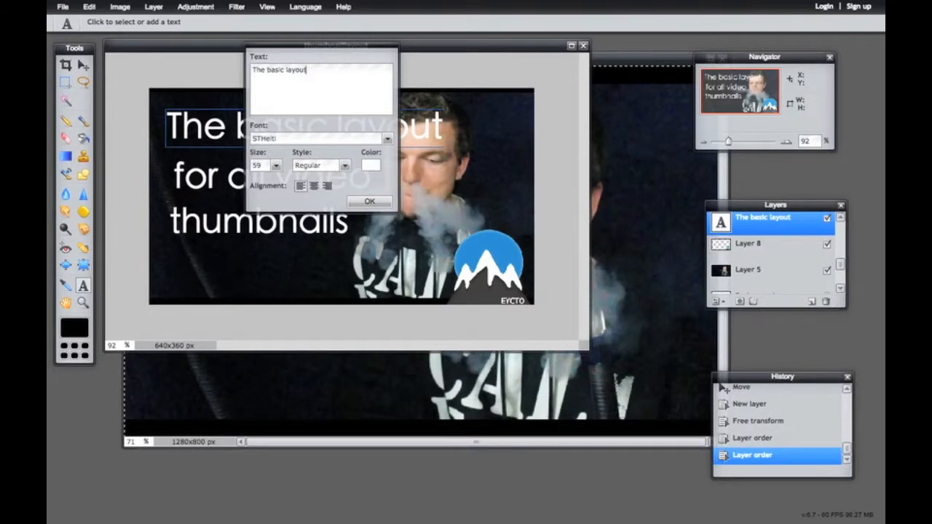
- Replace the heading with 'Hookah 101' above 'for all video thumbnails' after leaving fullscreen
left_click(266, 6)
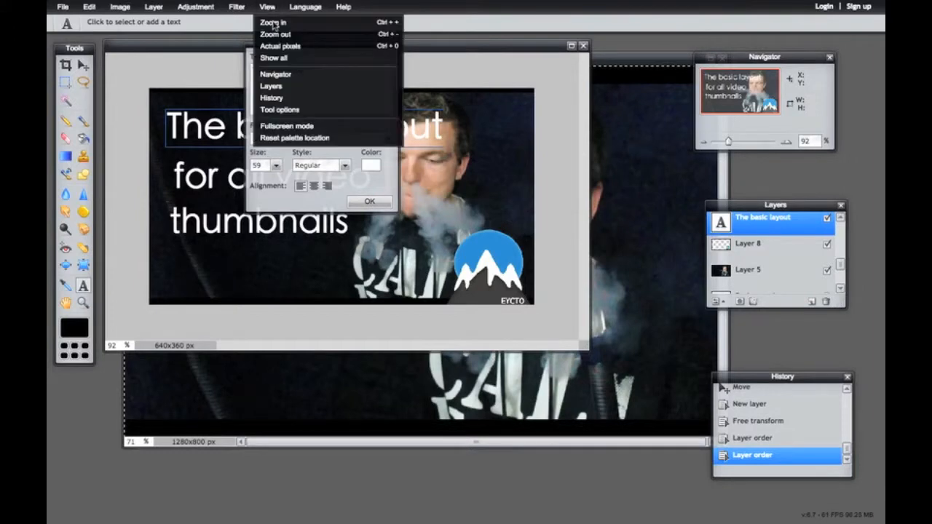
mouse_move(294, 137)
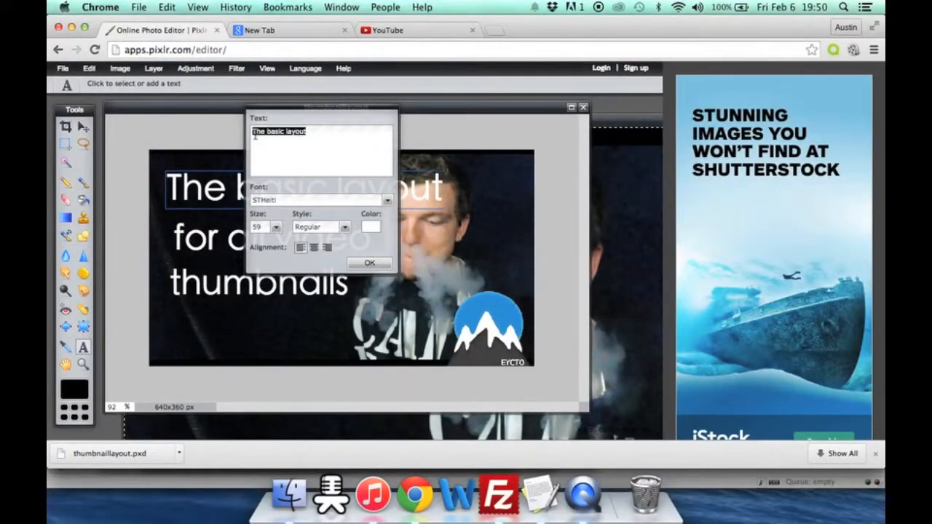
type("Hookah 101")
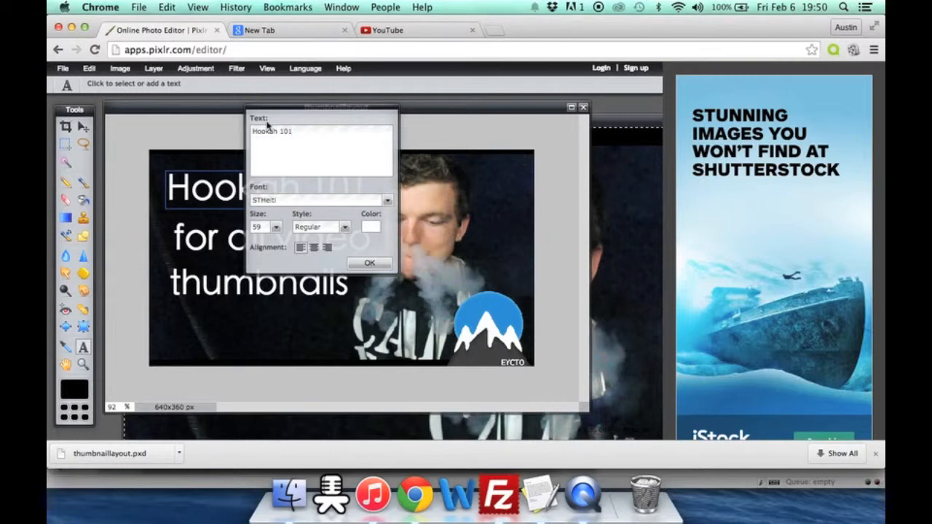
left_click(370, 262)
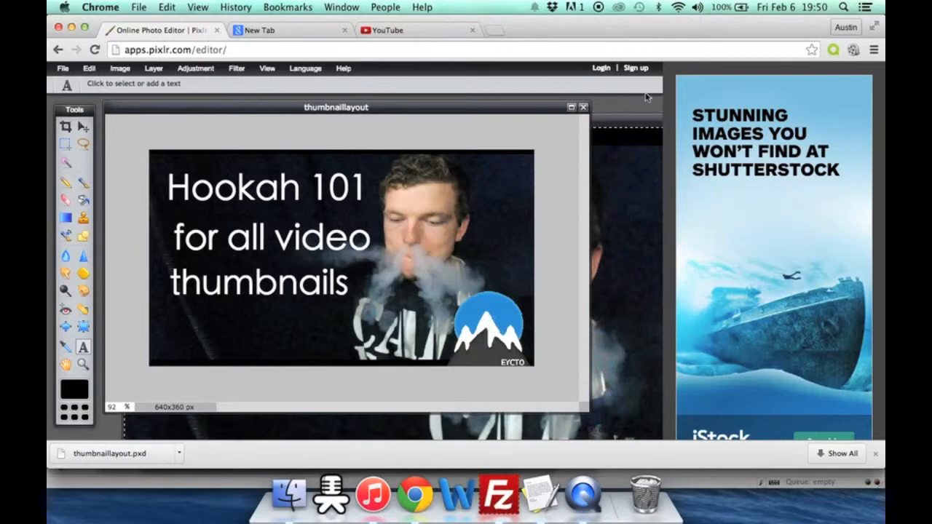
mouse_move(512, 371)
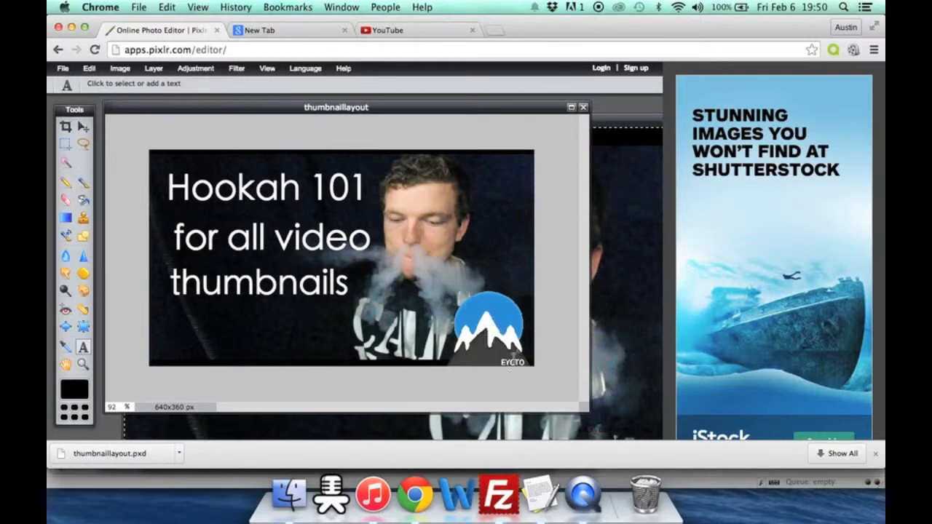
mouse_move(307, 306)
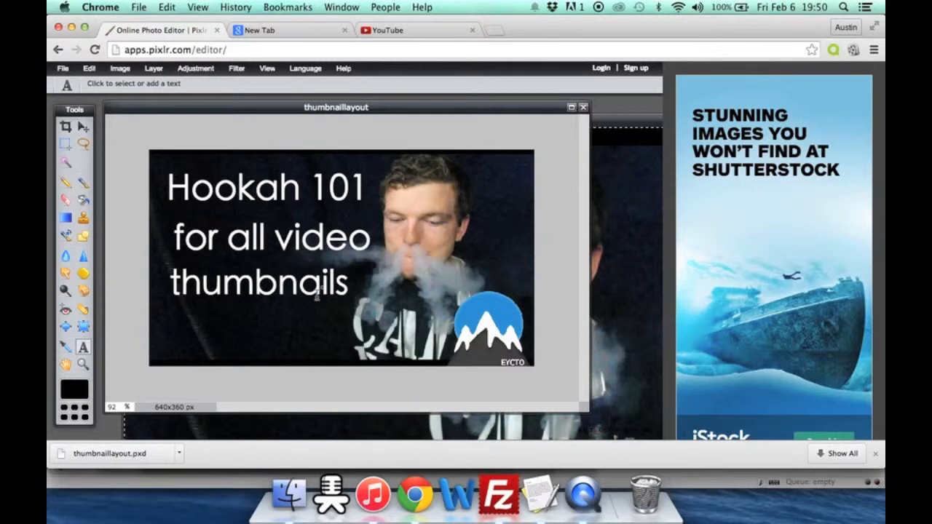
- Dismiss two empty text boxes, leaving the 'Hookah 101' thumbnail layout unchanged
left_click(61, 69)
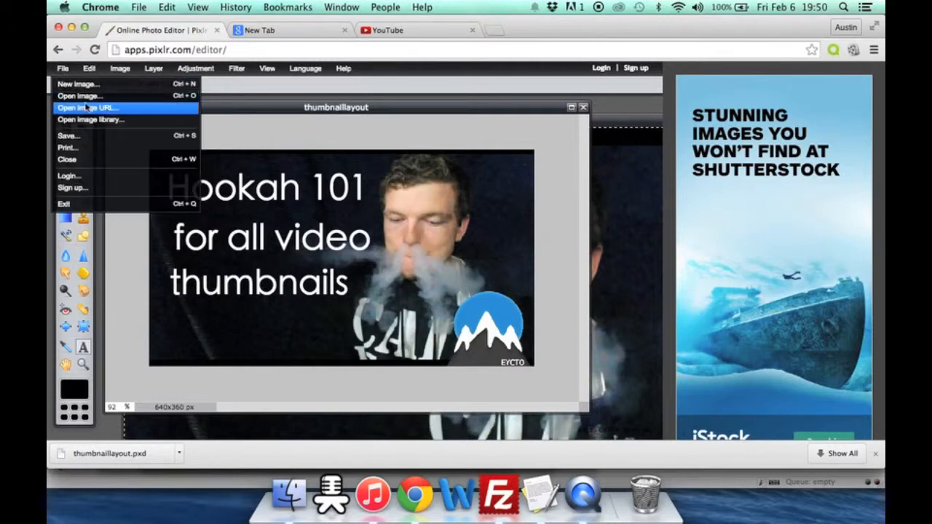
left_click(82, 350)
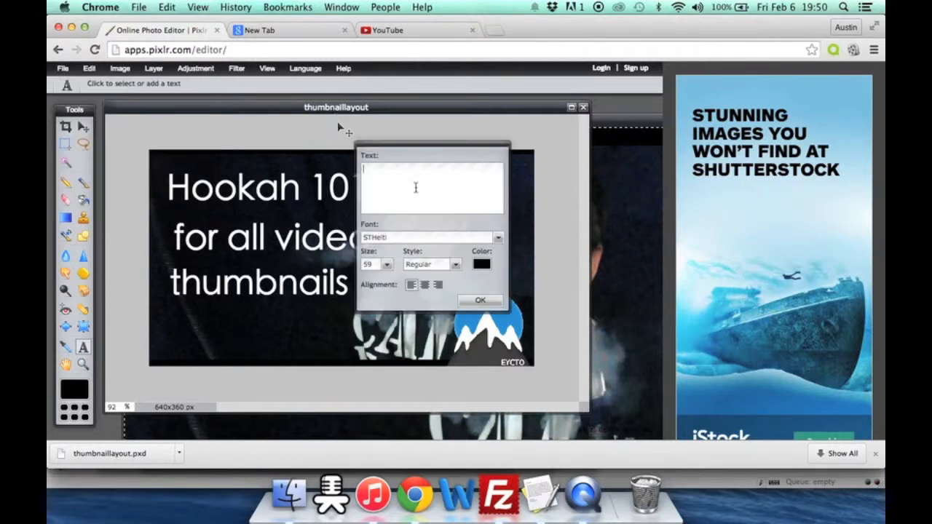
left_click(481, 300)
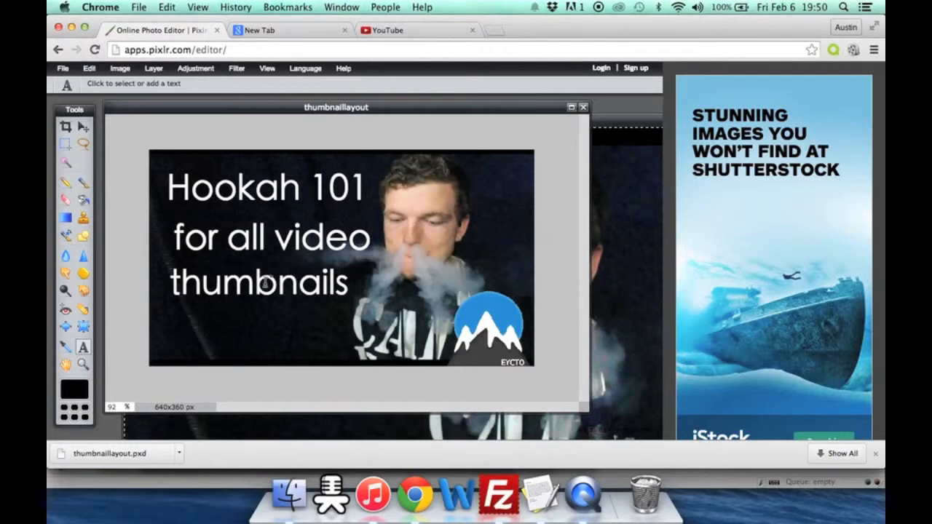
mouse_move(271, 162)
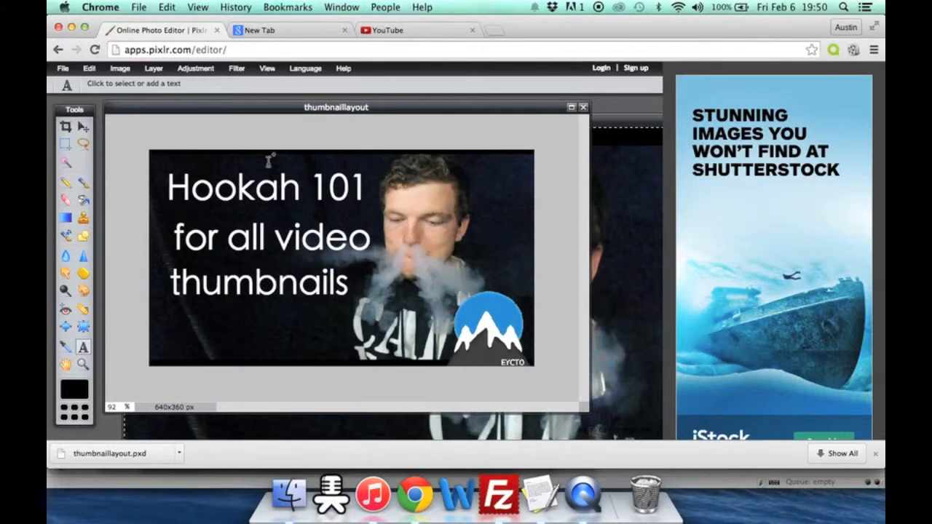
left_click(61, 70)
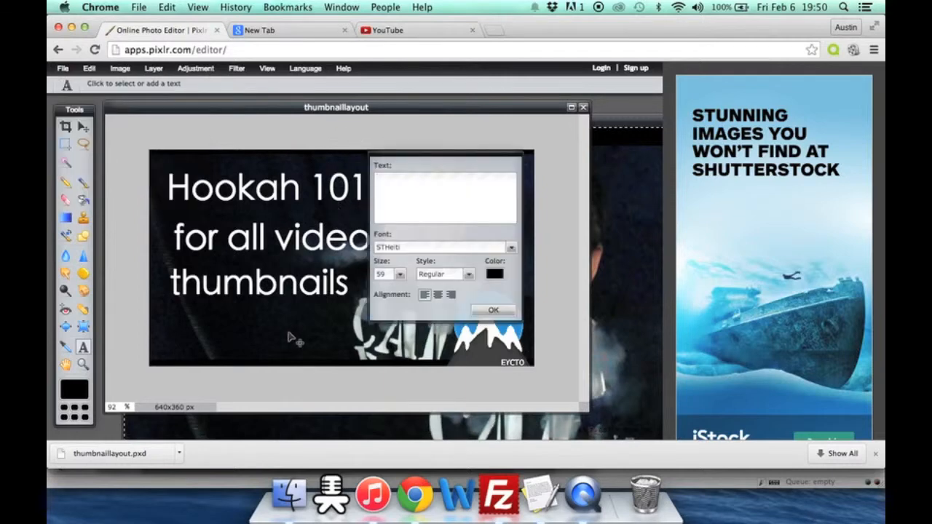
mouse_move(270, 226)
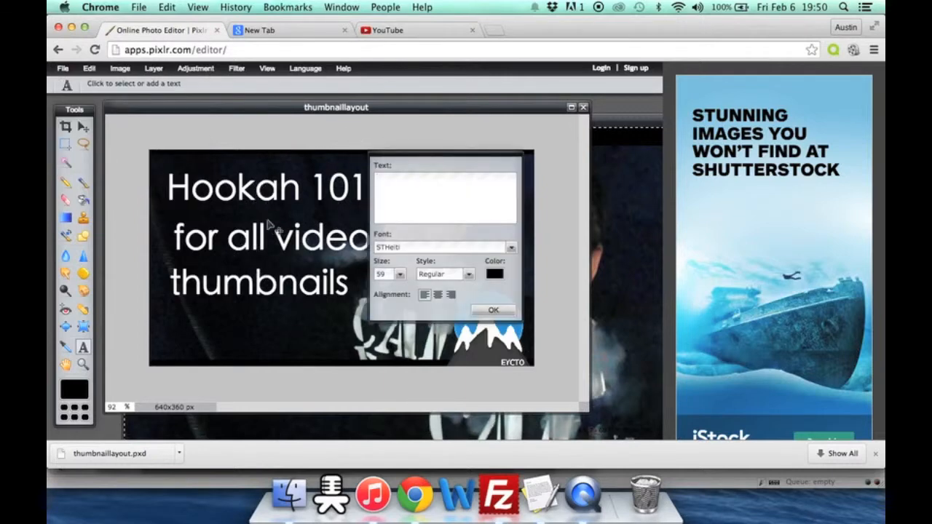
mouse_move(322, 329)
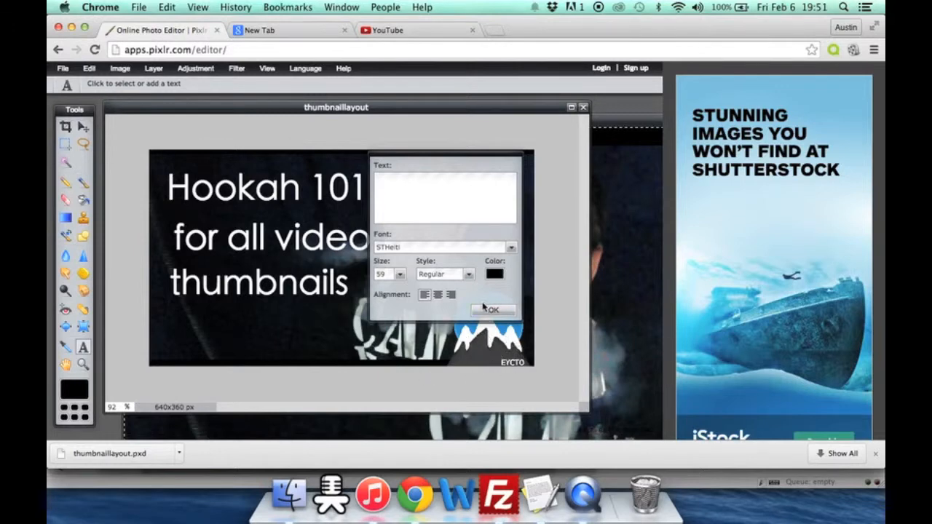
left_click(493, 308)
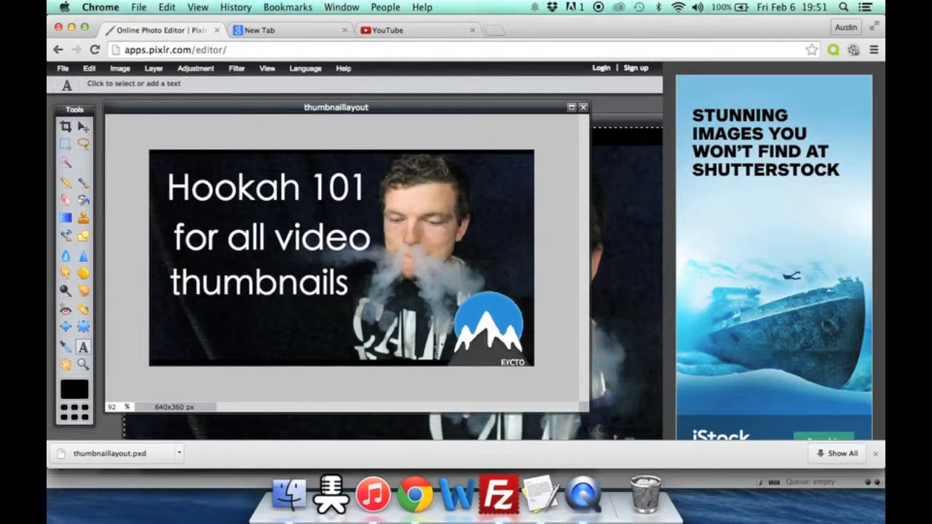
mouse_move(326, 217)
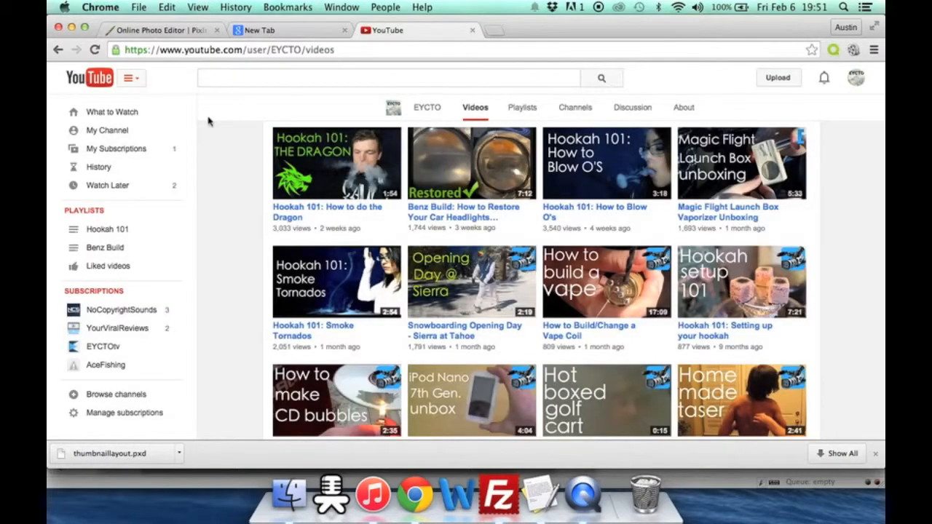
- Go to the EYCTO channel's Creator Studio dashboard from the account menu
left_click(856, 77)
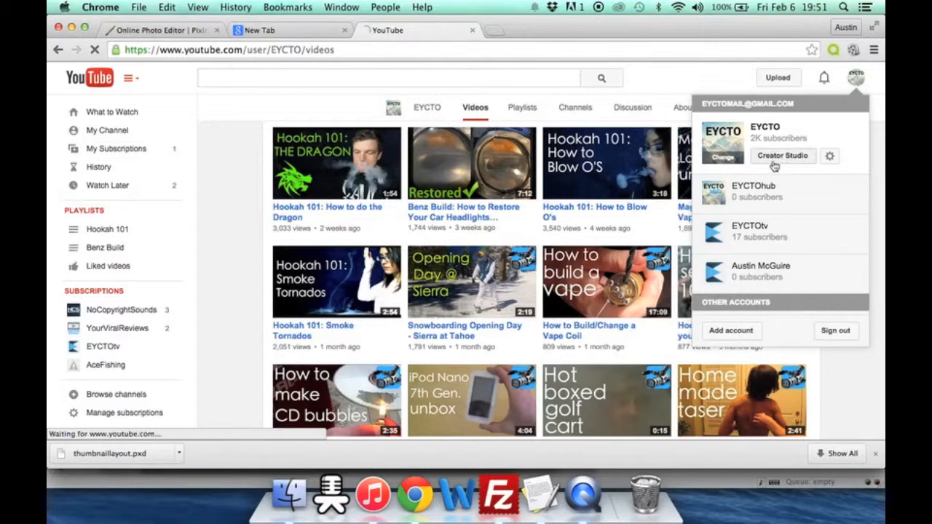
left_click(784, 156)
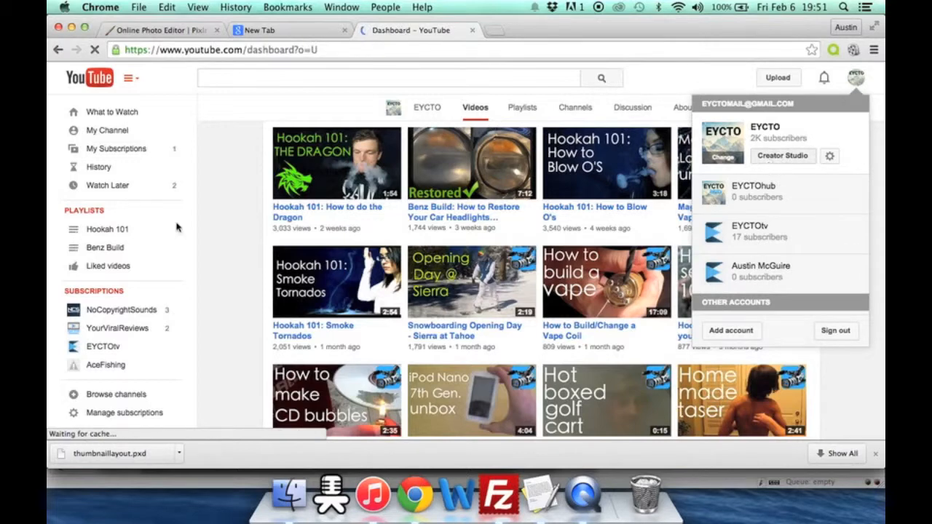
left_click(783, 155)
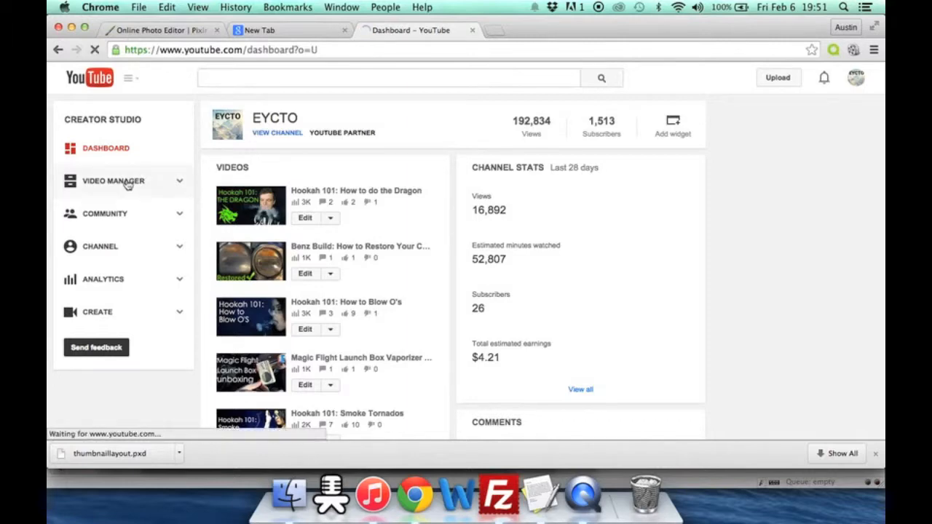
- Bring up the Video Manager list of uploaded videos
left_click(113, 180)
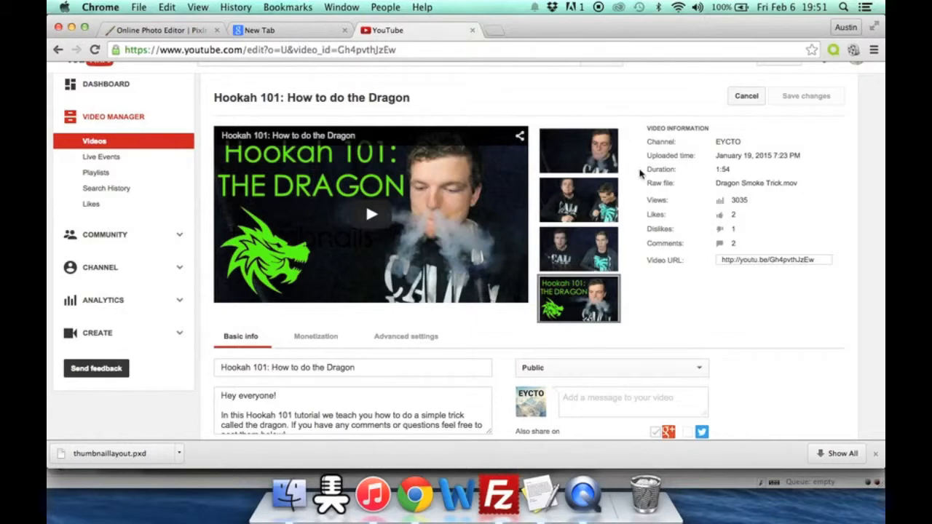
mouse_move(630, 134)
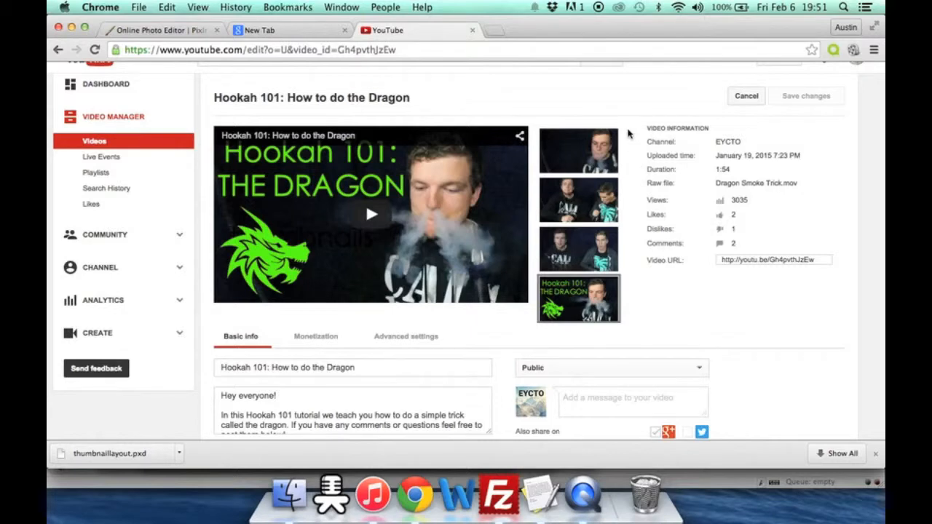
mouse_move(623, 137)
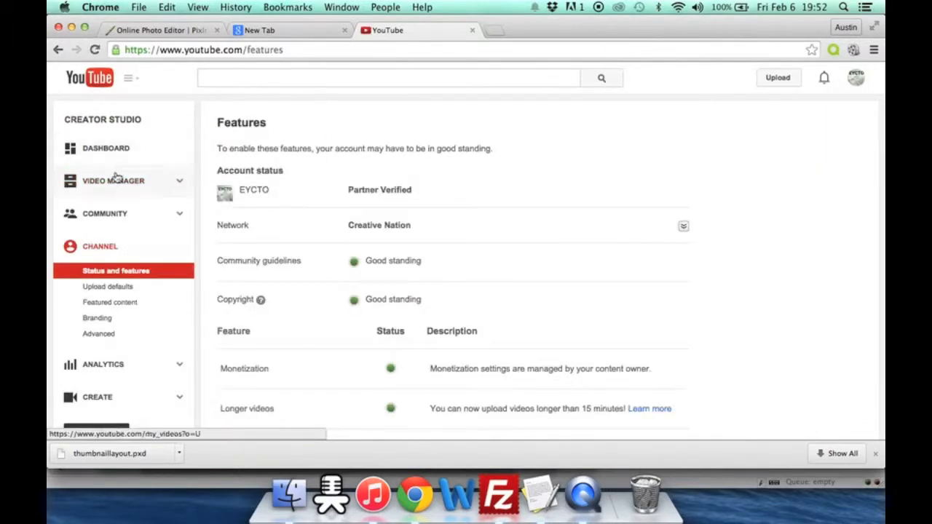
- Return from Video Manager to the dashboard showing 192,834 total views
left_click(114, 180)
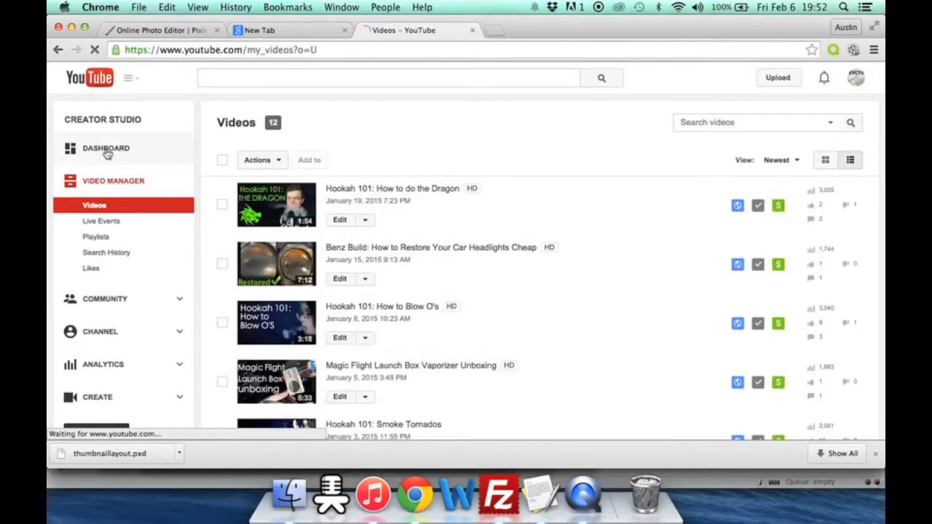
left_click(105, 149)
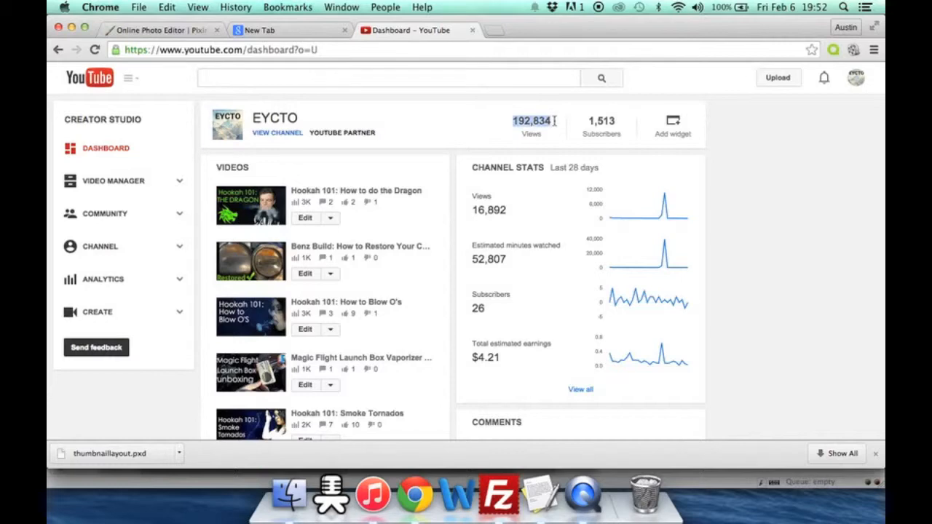
mouse_move(568, 126)
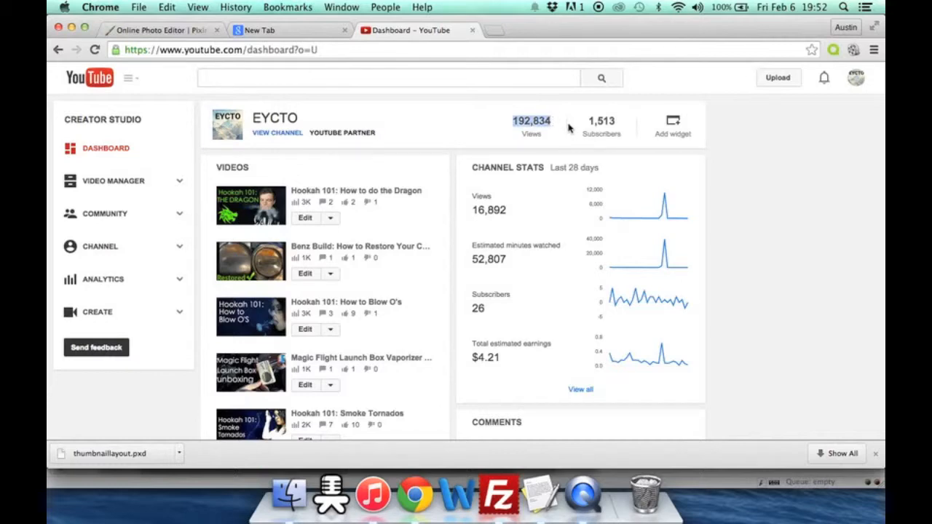